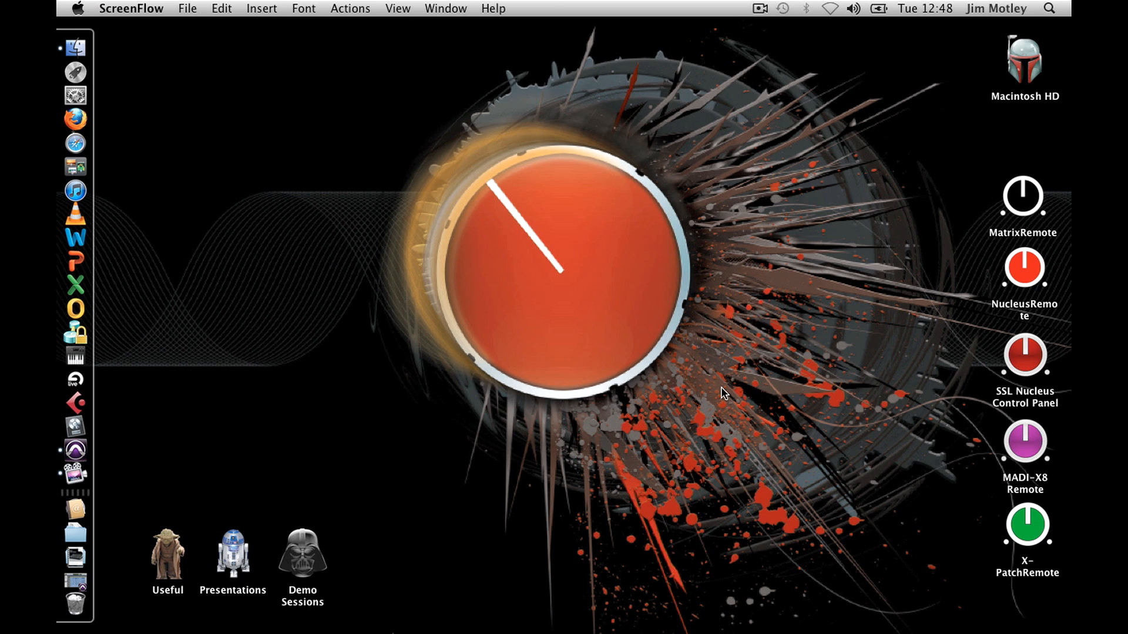
{"action": "mouse_move", "coordinate": [76, 358]}
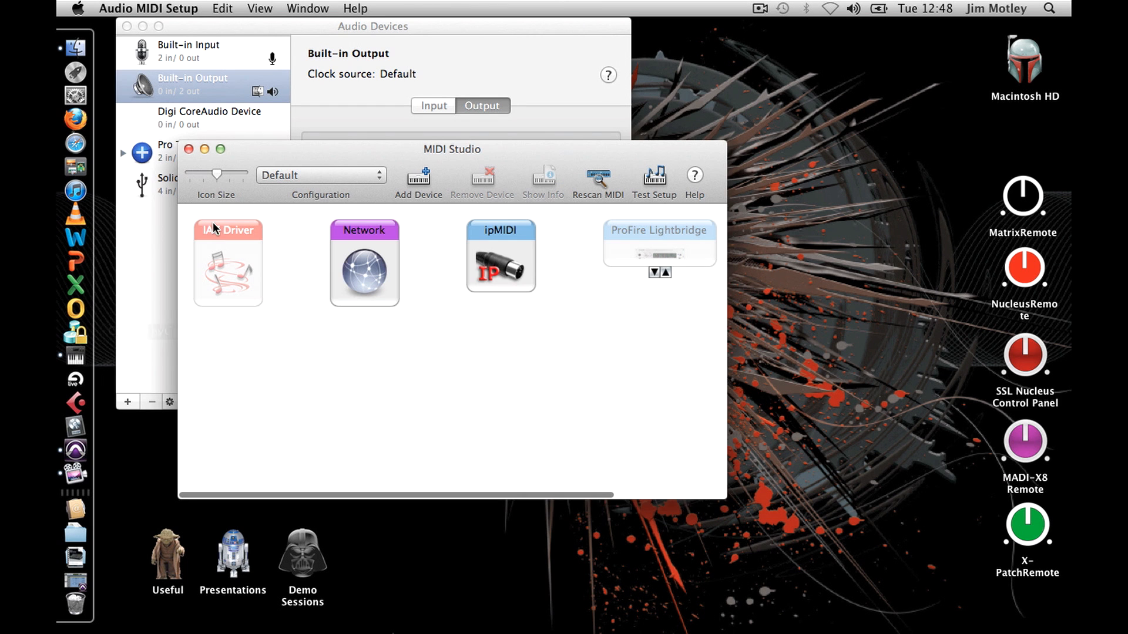
Step: Check the ipMIDI device settings in MIDI Studio, showing 6 ports with Loop Back unticked
{"action": "left_click", "coordinate": [306, 8]}
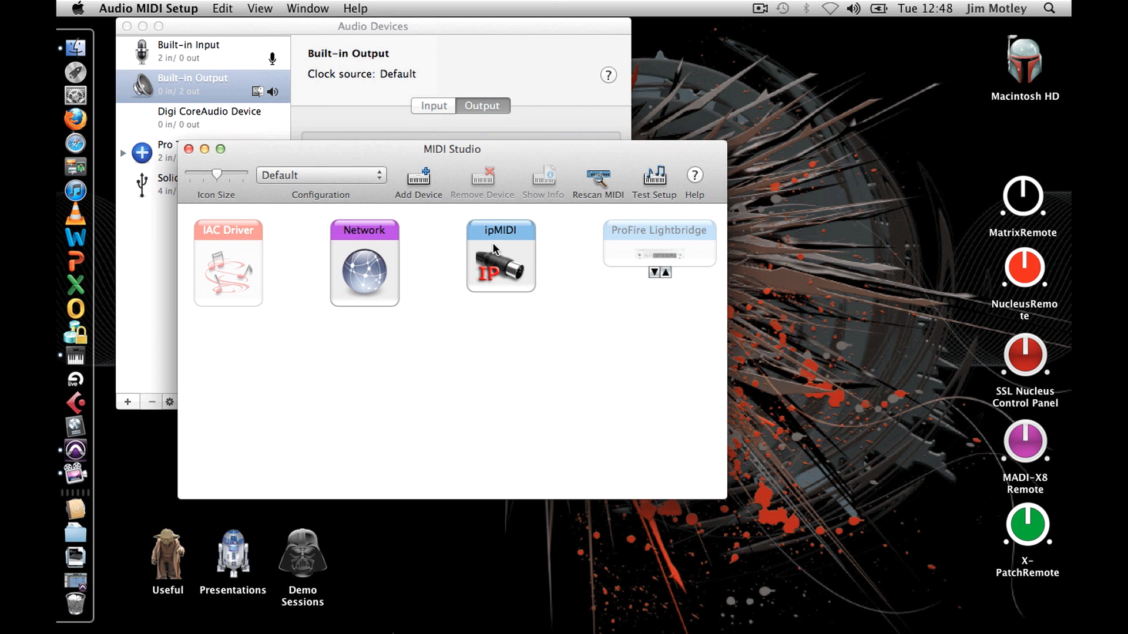
{"action": "double_click", "coordinate": [500, 257]}
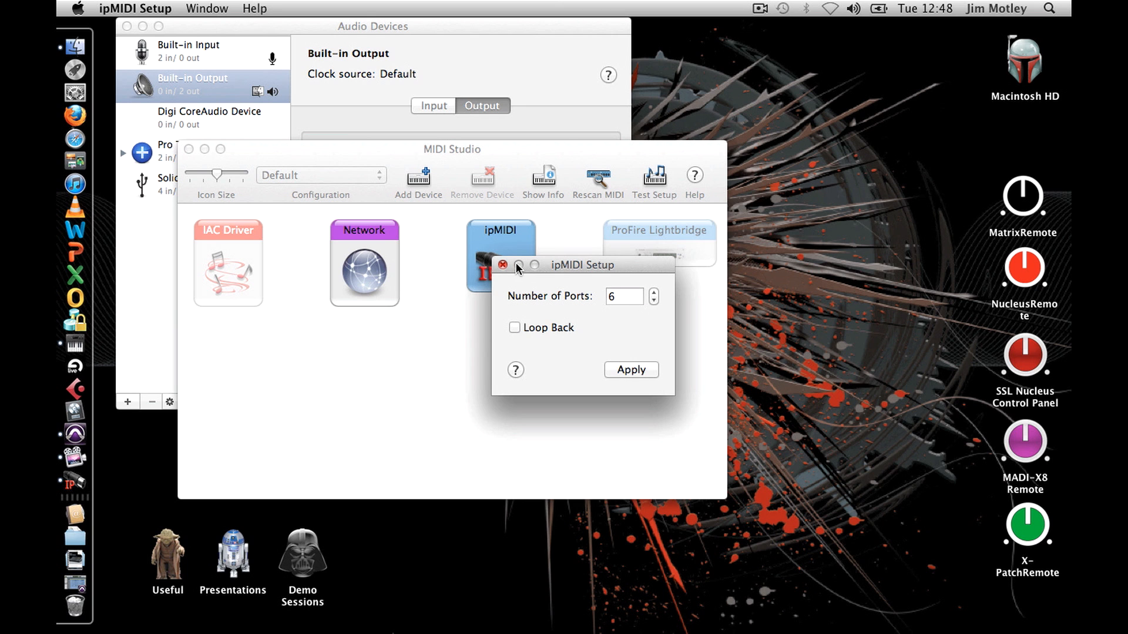
{"action": "left_click", "coordinate": [503, 265]}
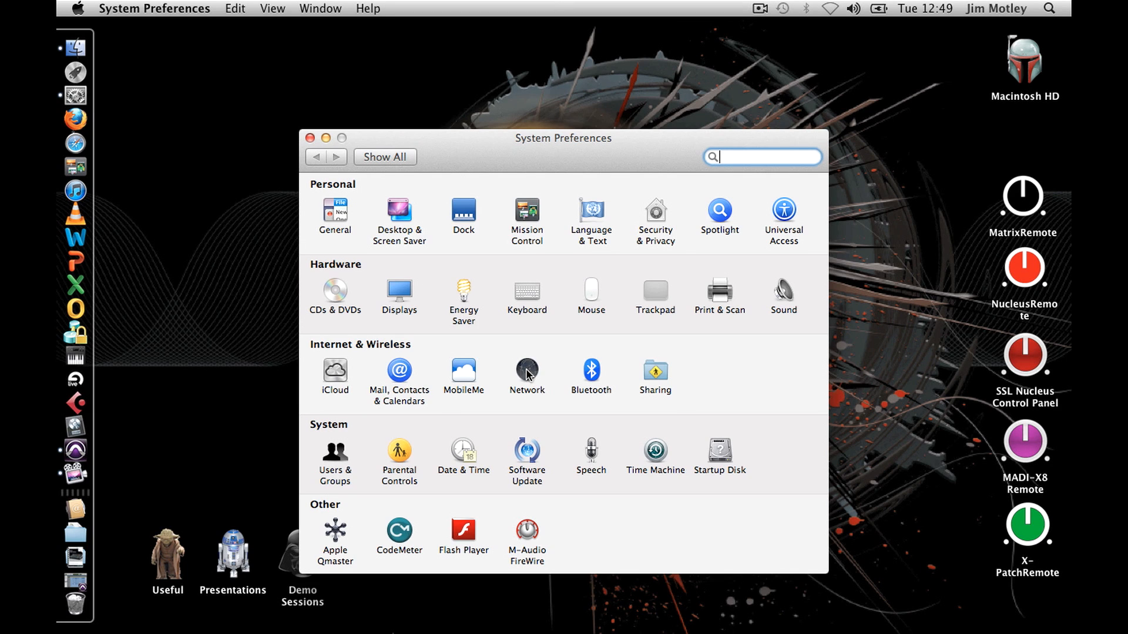
Step: Configure Ethernet manually with IP 192.168.1.1 and subnet mask 255.255.255.0
{"action": "left_click", "coordinate": [527, 374]}
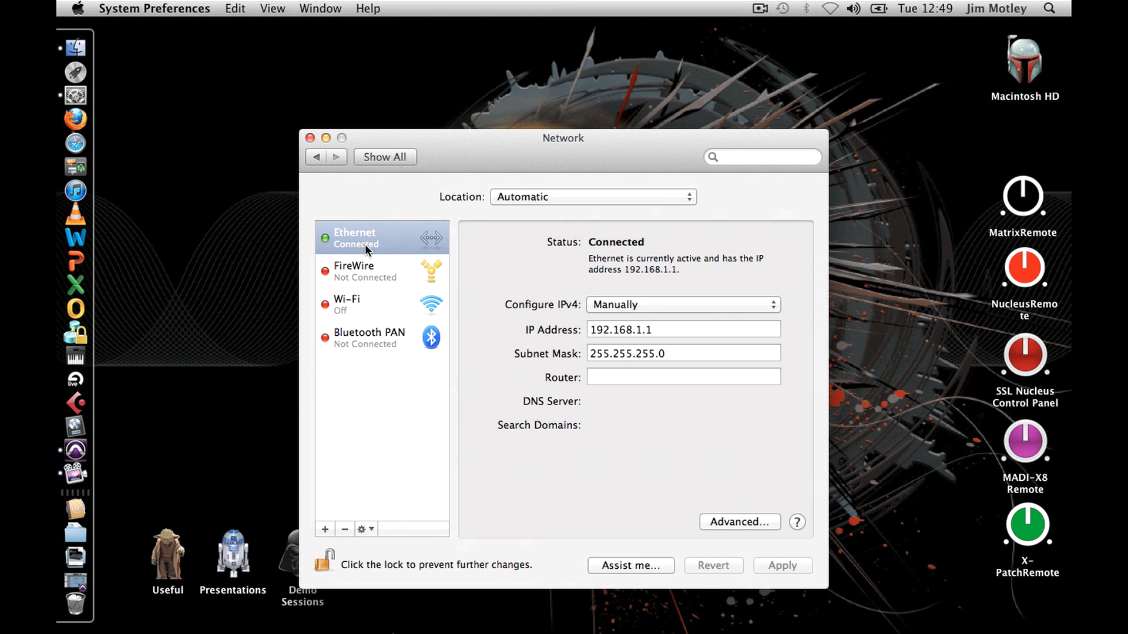
{"action": "left_click", "coordinate": [381, 237]}
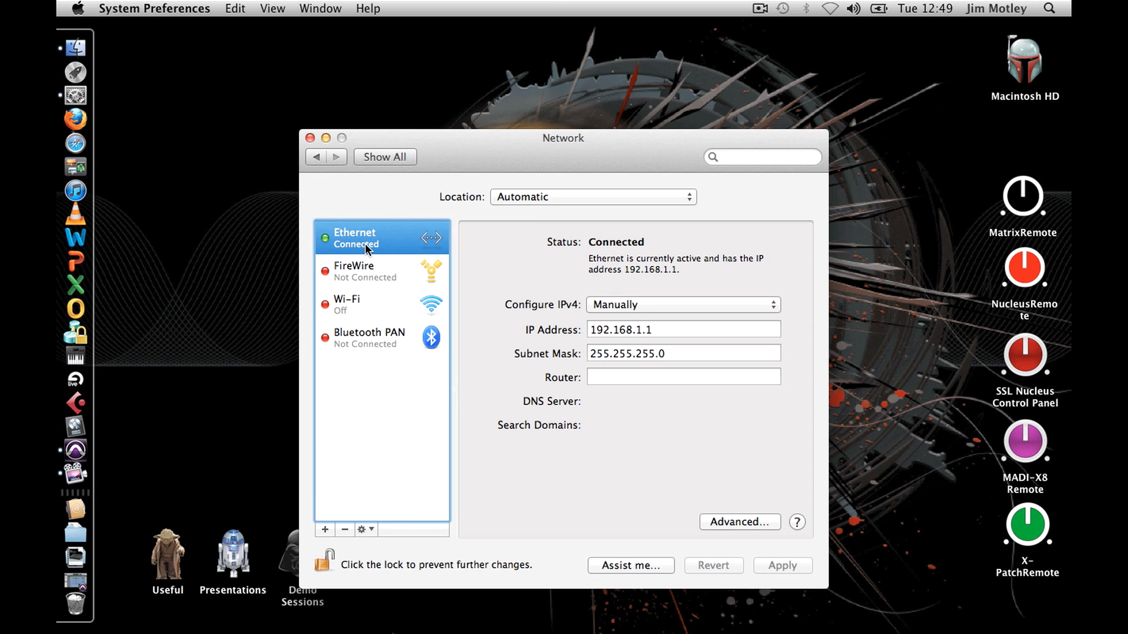
{"action": "mouse_move", "coordinate": [644, 287]}
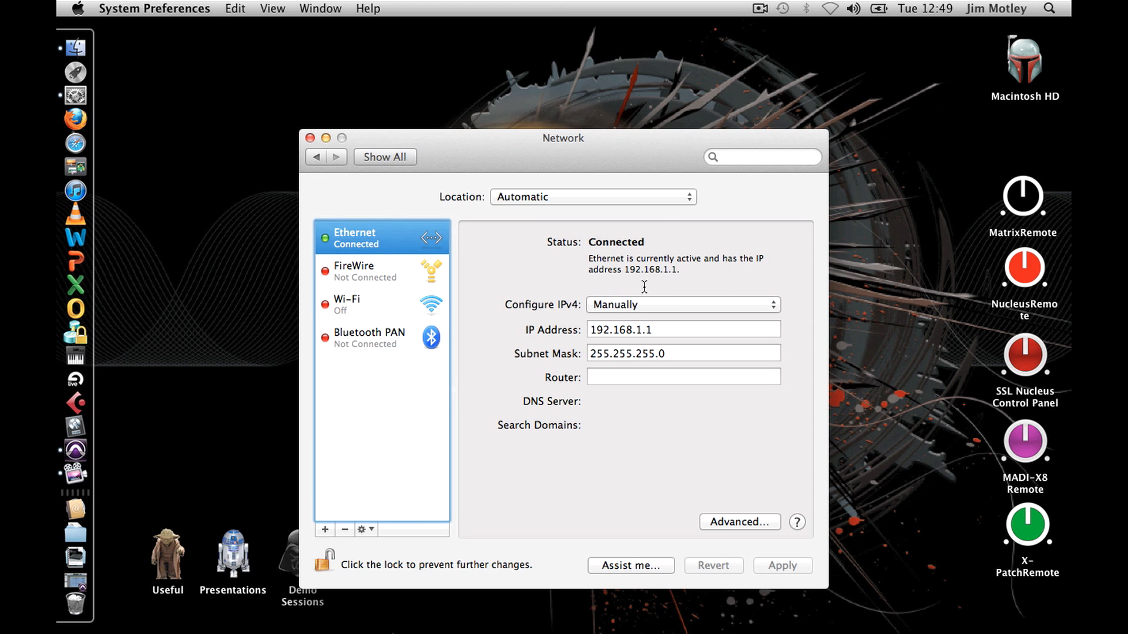
{"action": "mouse_move", "coordinate": [724, 303]}
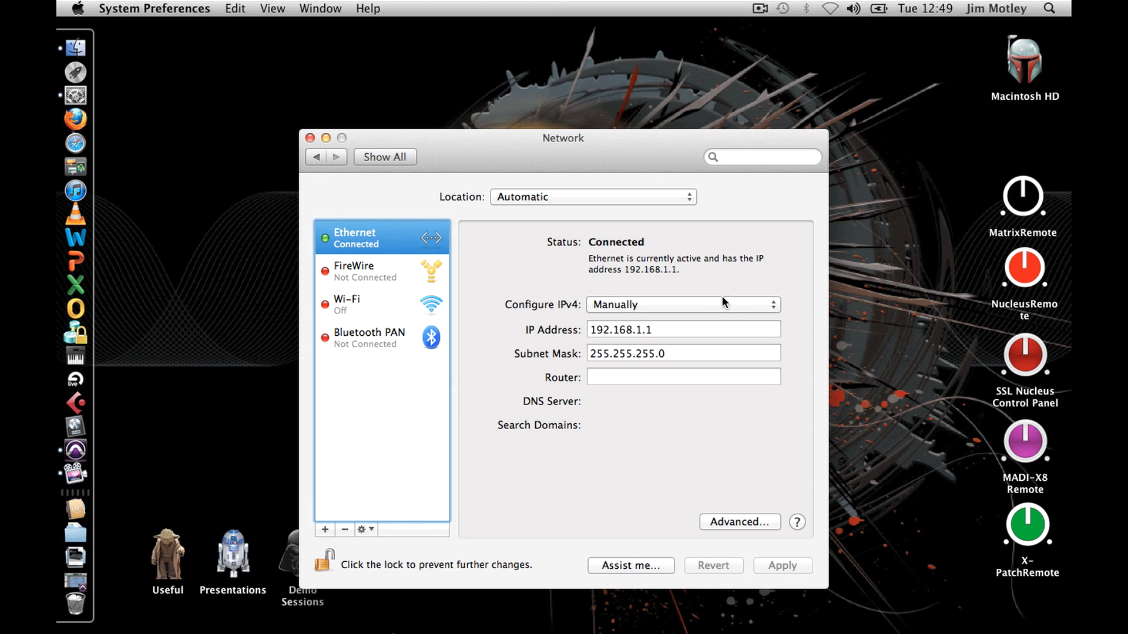
{"action": "left_click", "coordinate": [681, 304]}
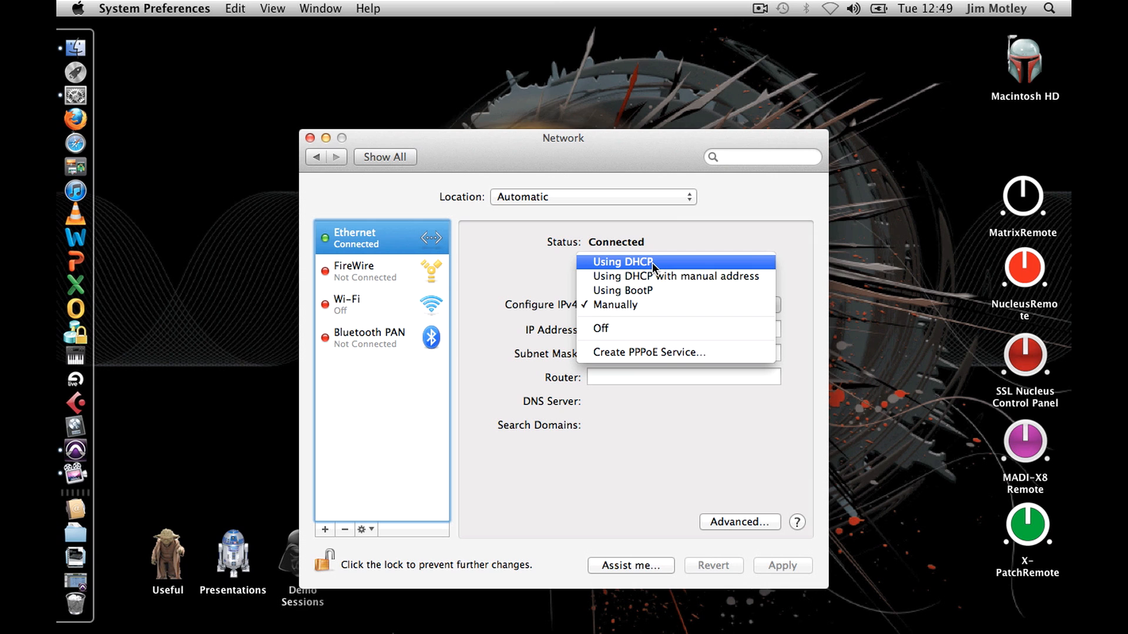
{"action": "mouse_move", "coordinate": [651, 304]}
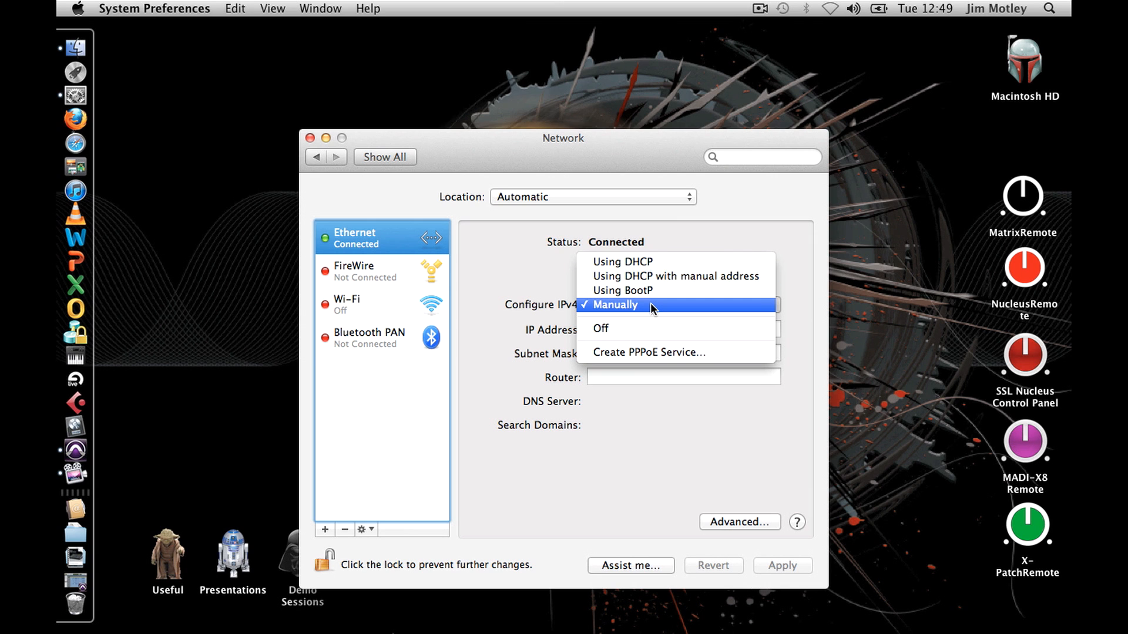
{"action": "left_click", "coordinate": [614, 305]}
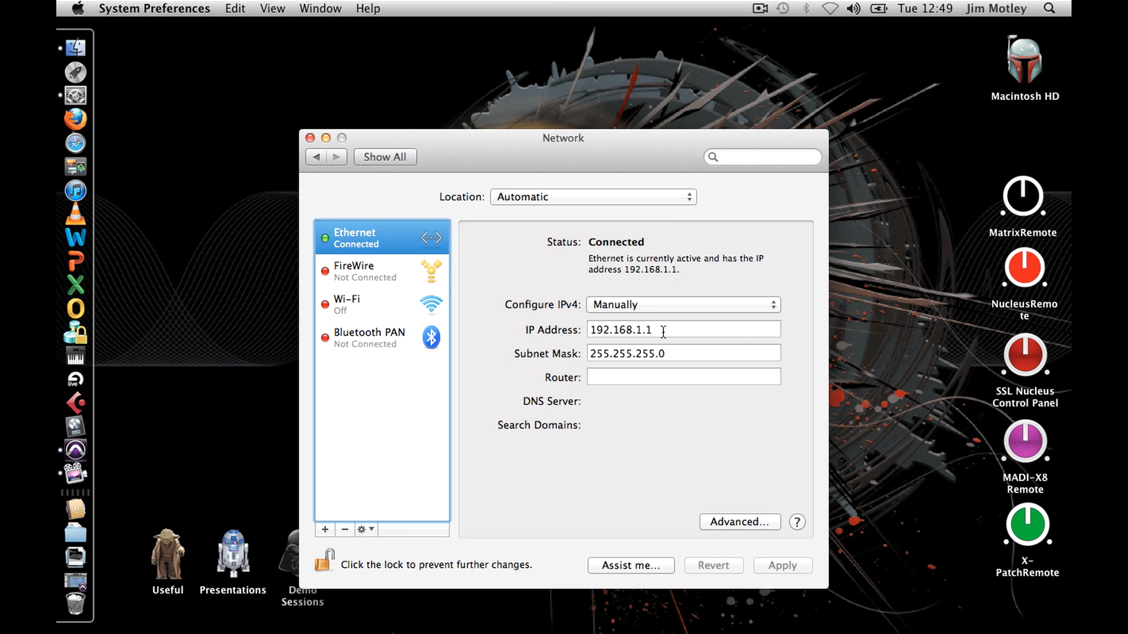
{"action": "left_click", "coordinate": [681, 328]}
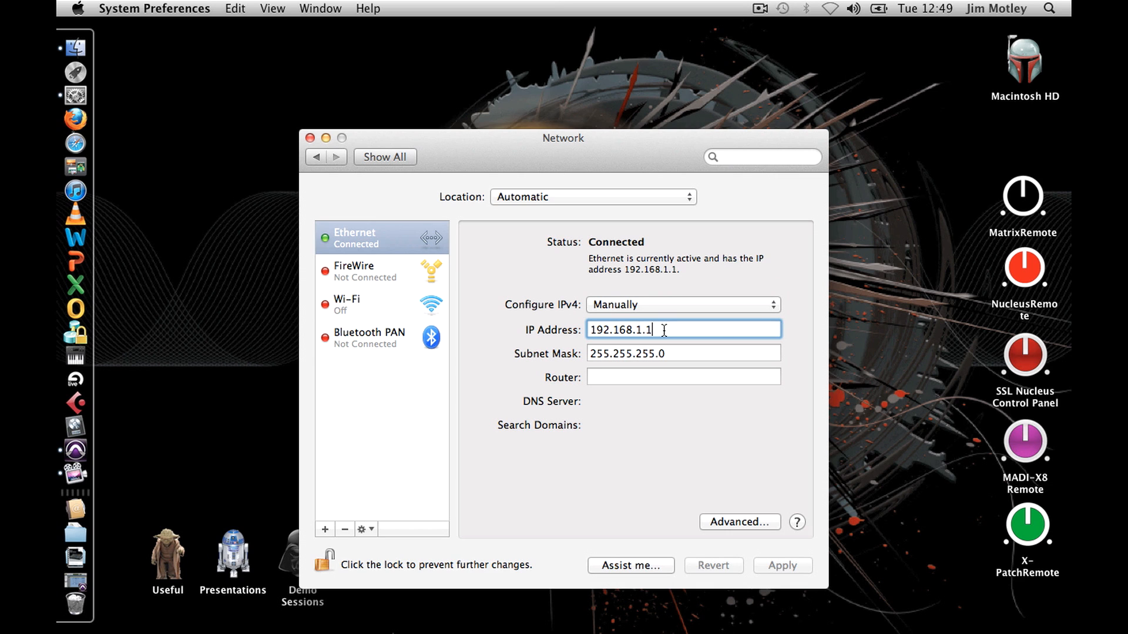
{"action": "left_click", "coordinate": [682, 353]}
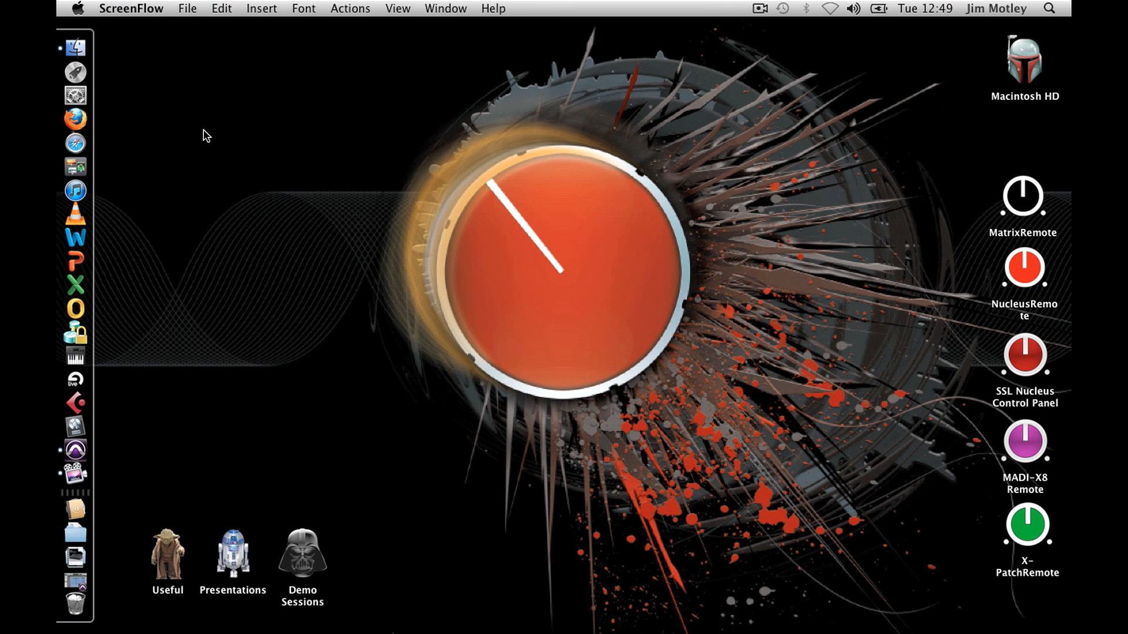
{"action": "mouse_move", "coordinate": [517, 227]}
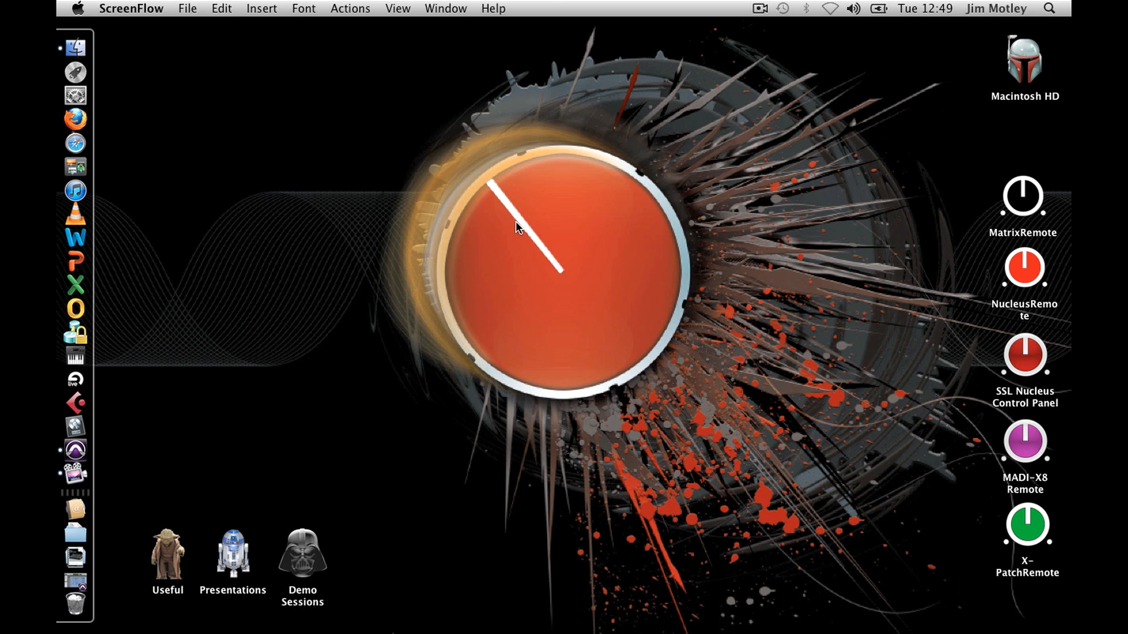
Step: Select the NucleusRemote application icon on the desktop
{"action": "left_click", "coordinate": [1023, 268]}
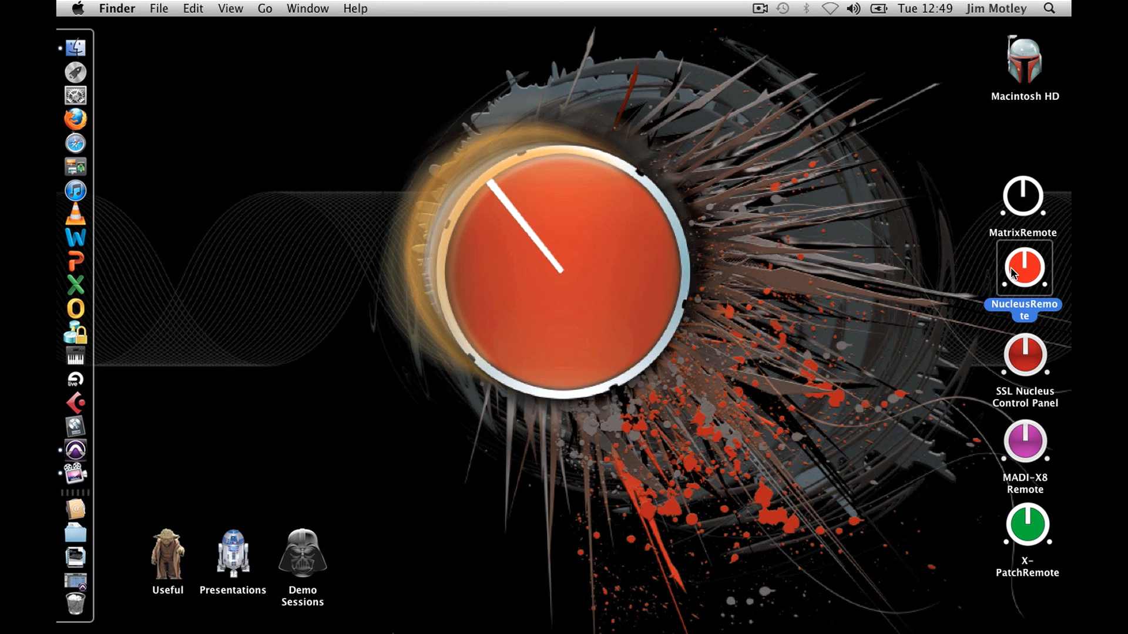
Step: Launch Nucleus Remote and find Nucleus SN 55002 online on the network
{"action": "double_click", "coordinate": [1023, 268]}
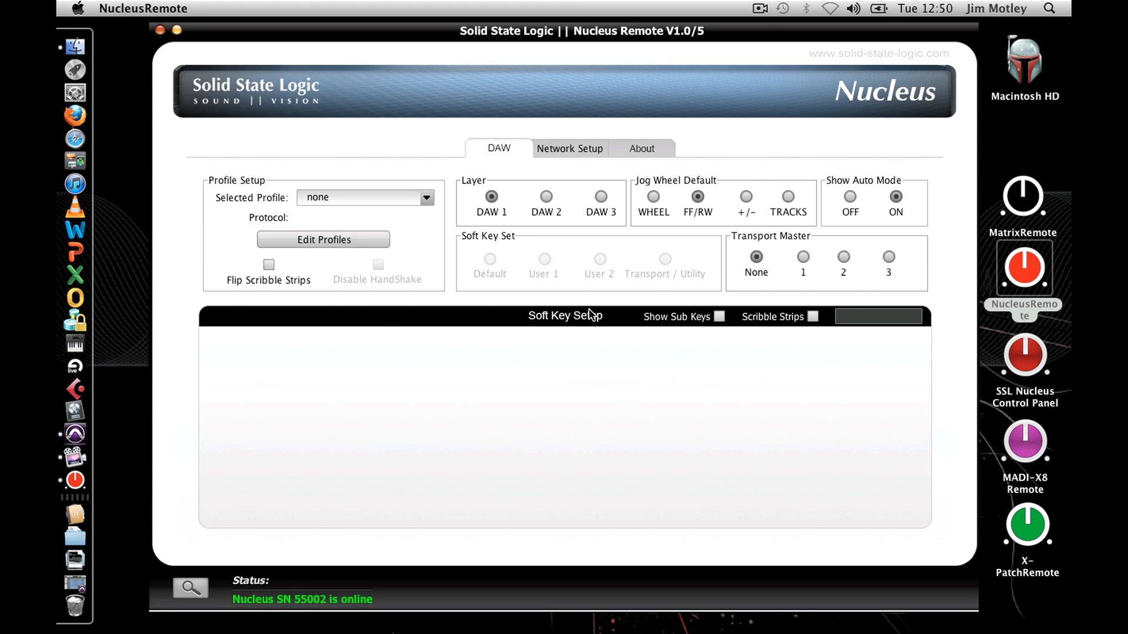
{"action": "left_click", "coordinate": [364, 197]}
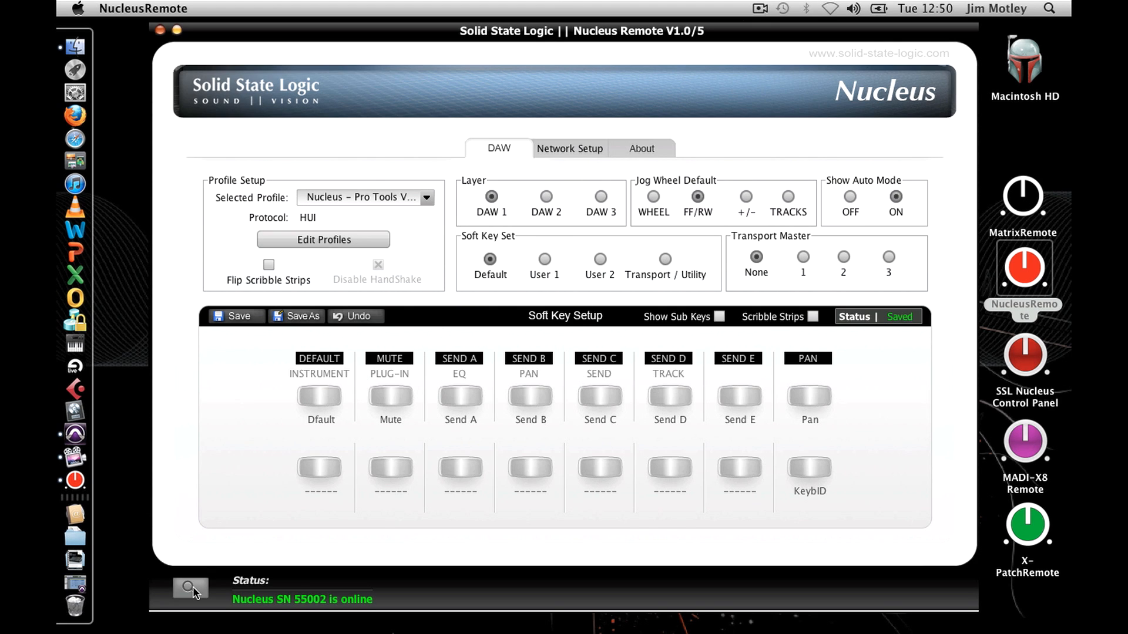
{"action": "left_click", "coordinate": [190, 588]}
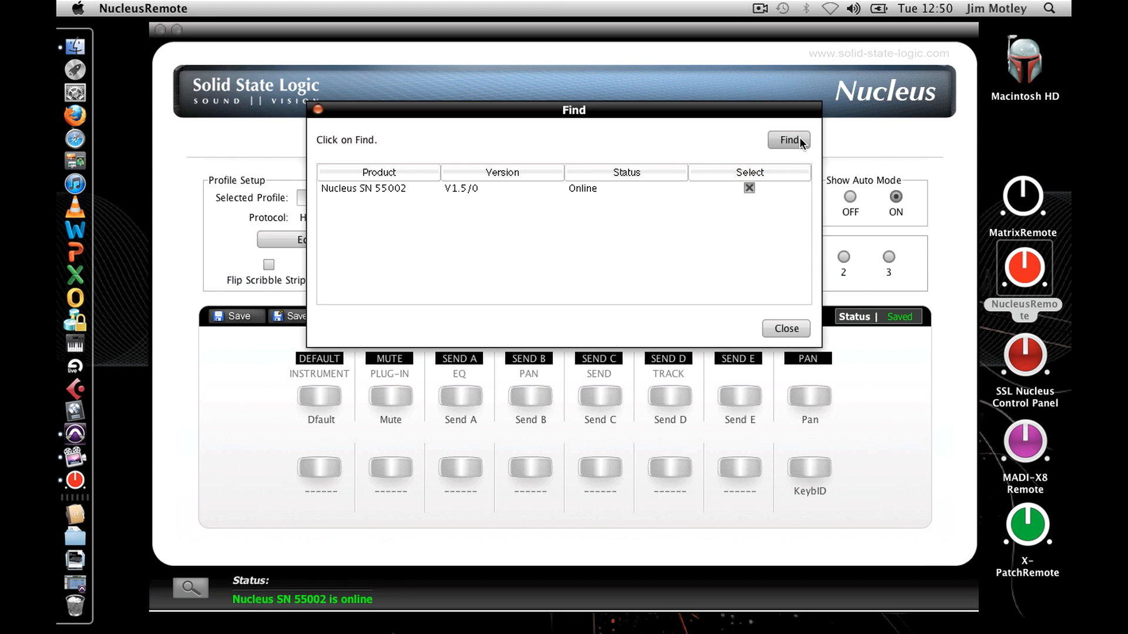
{"action": "mouse_move", "coordinate": [755, 205]}
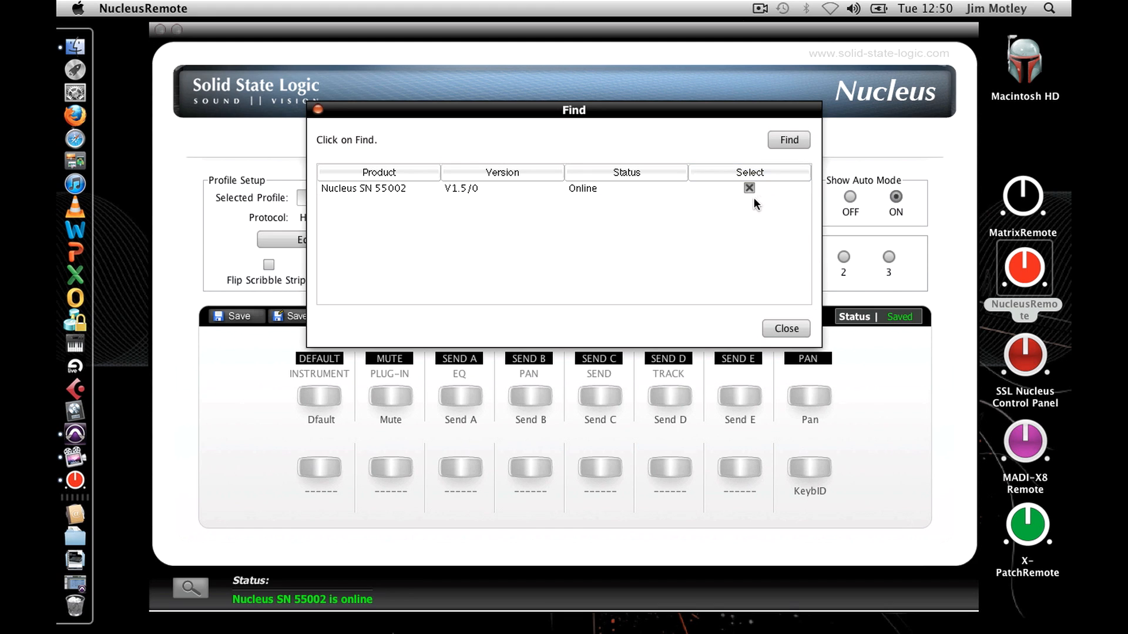
{"action": "mouse_move", "coordinate": [758, 227]}
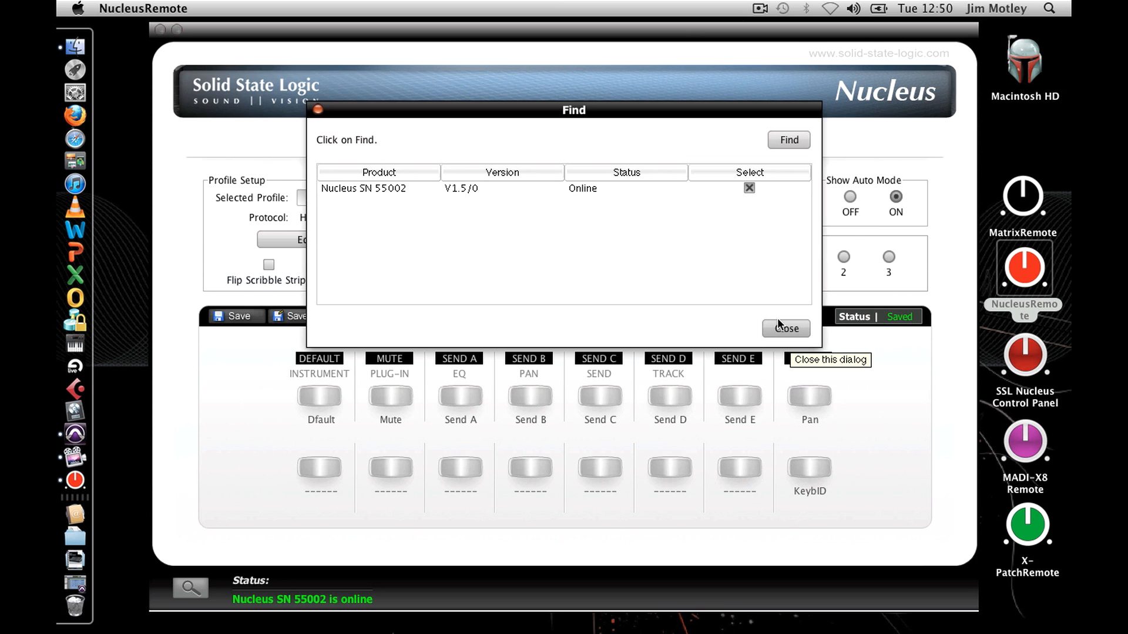
{"action": "left_click", "coordinate": [786, 328]}
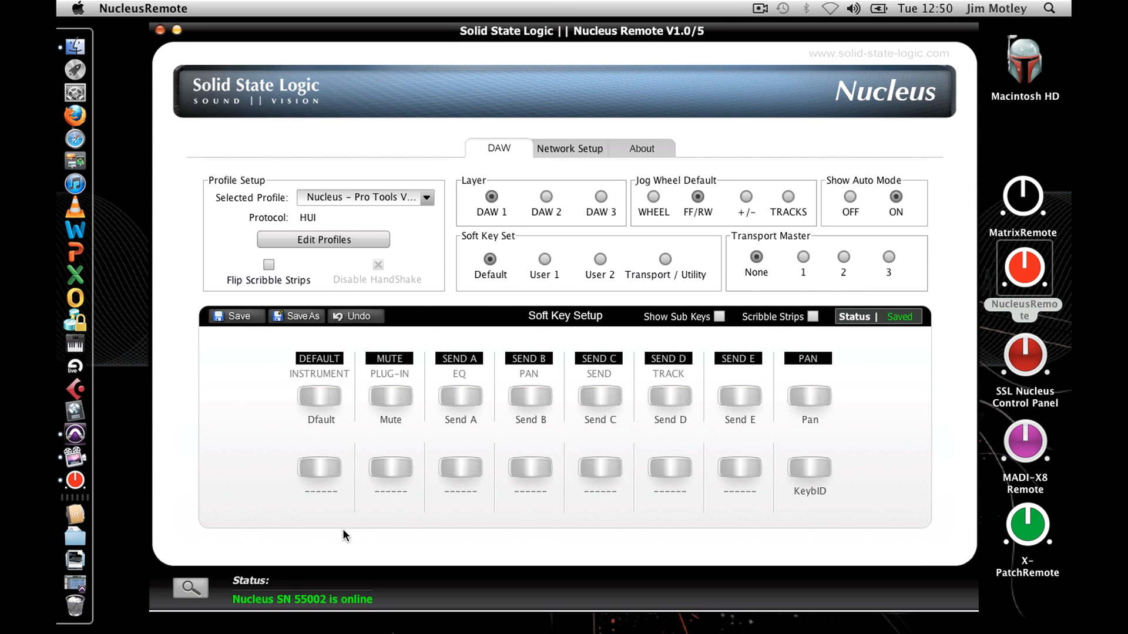
{"action": "mouse_move", "coordinate": [304, 593]}
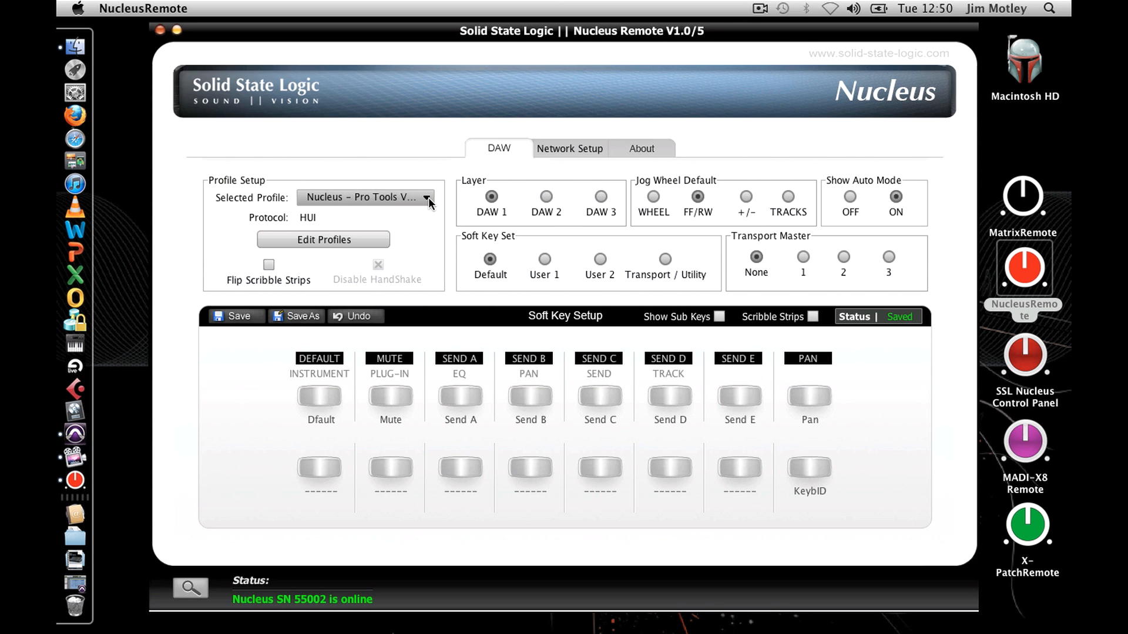
Step: Keep the Nucleus – Pro Tools Video profile using the HUI protocol
{"action": "left_click", "coordinate": [429, 199]}
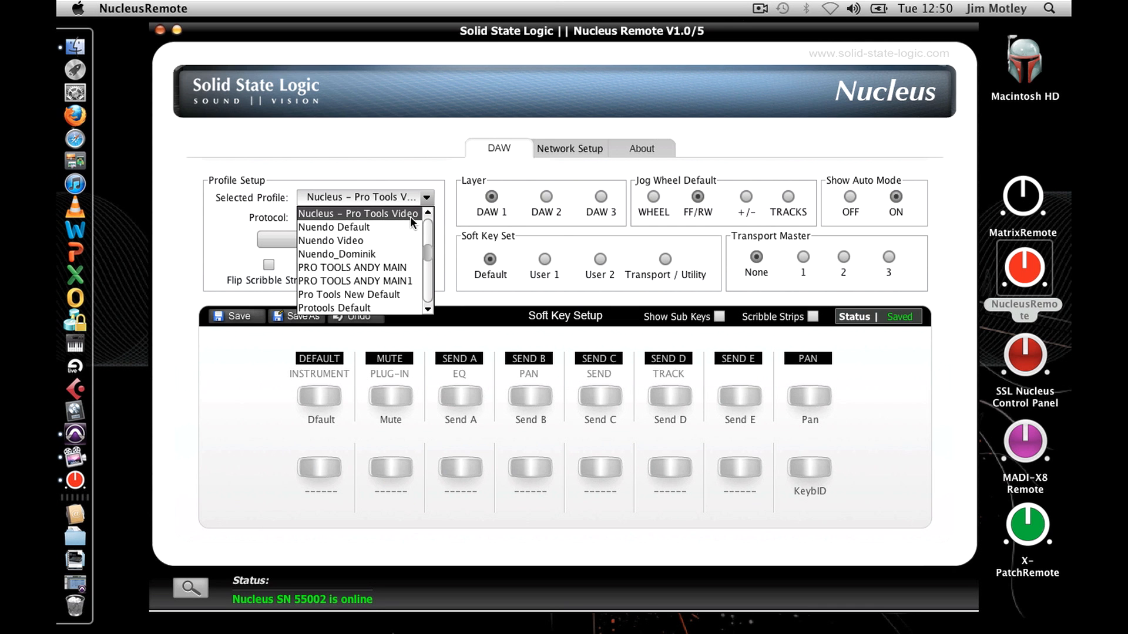
{"action": "left_click", "coordinate": [359, 214]}
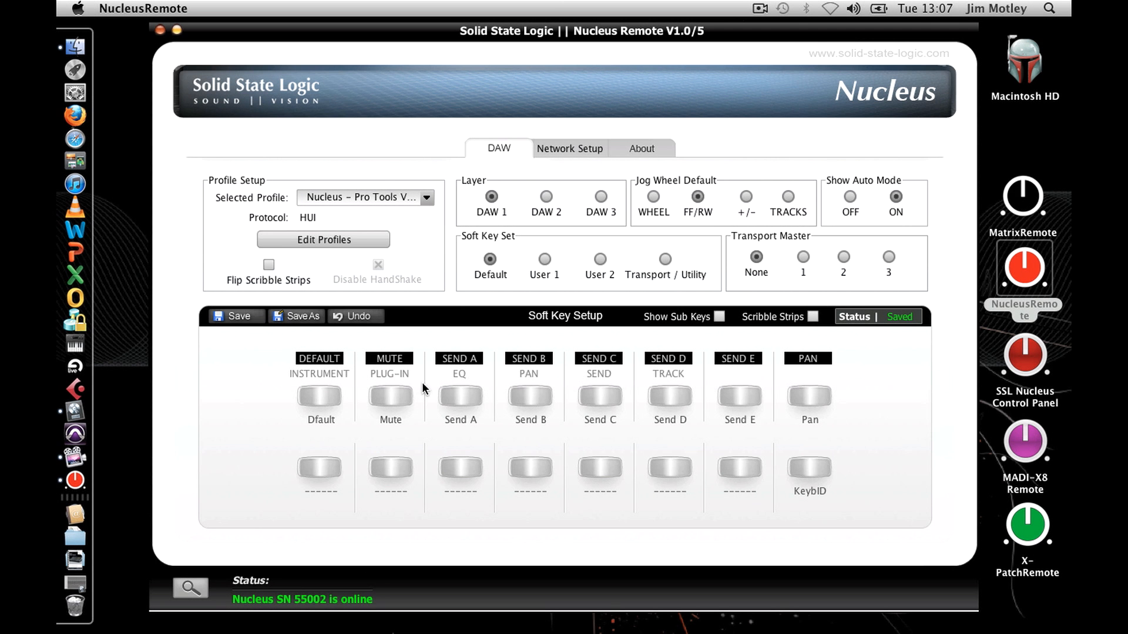
{"action": "mouse_move", "coordinate": [575, 211]}
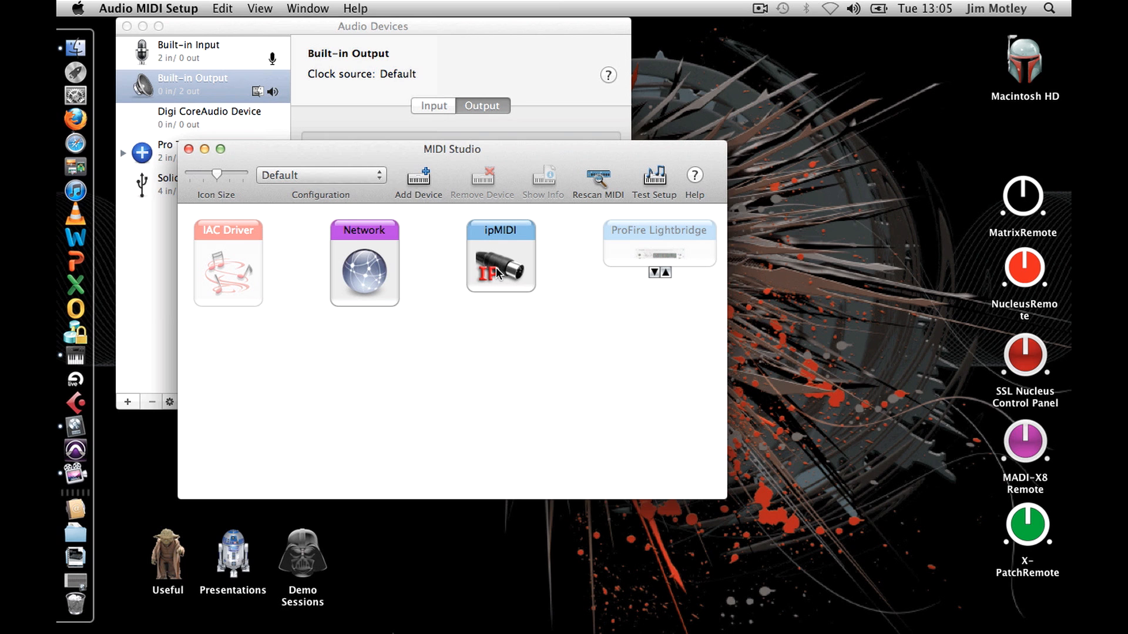
Step: Review ipMIDI's 6 ports and assign an ipMIDI port as the controller's output
{"action": "double_click", "coordinate": [500, 258]}
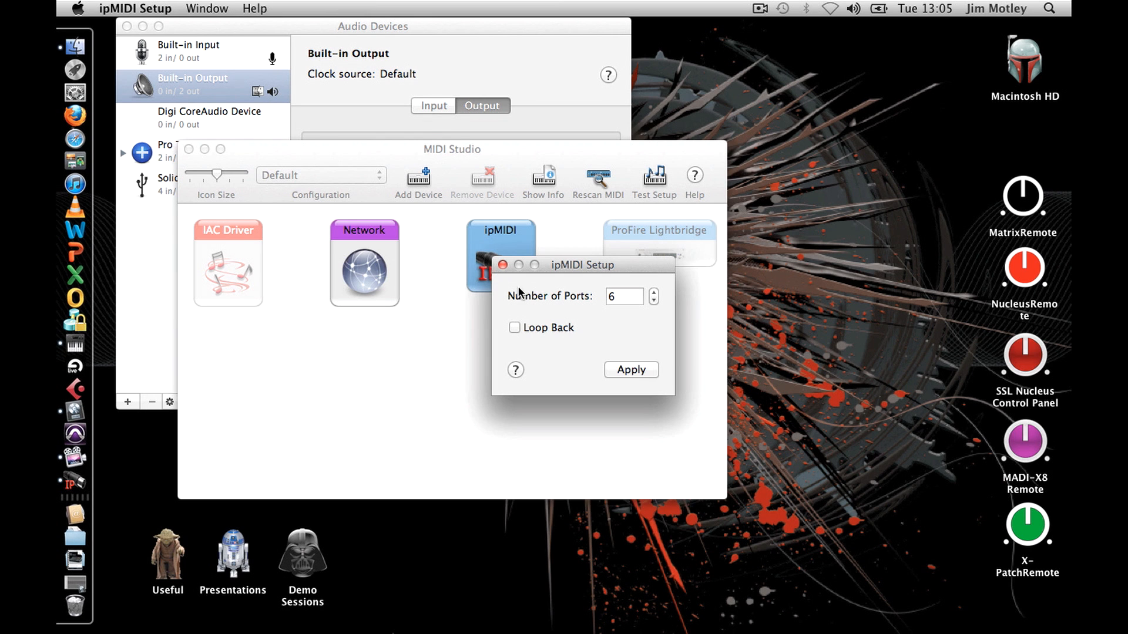
{"action": "mouse_move", "coordinate": [630, 306]}
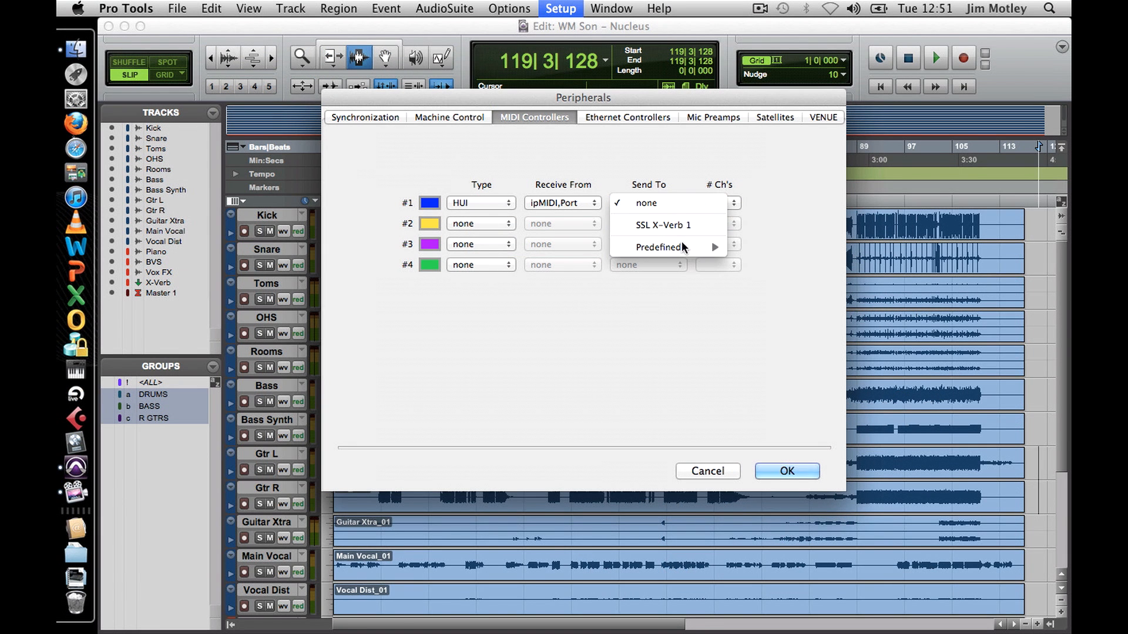
{"action": "left_click", "coordinate": [648, 202]}
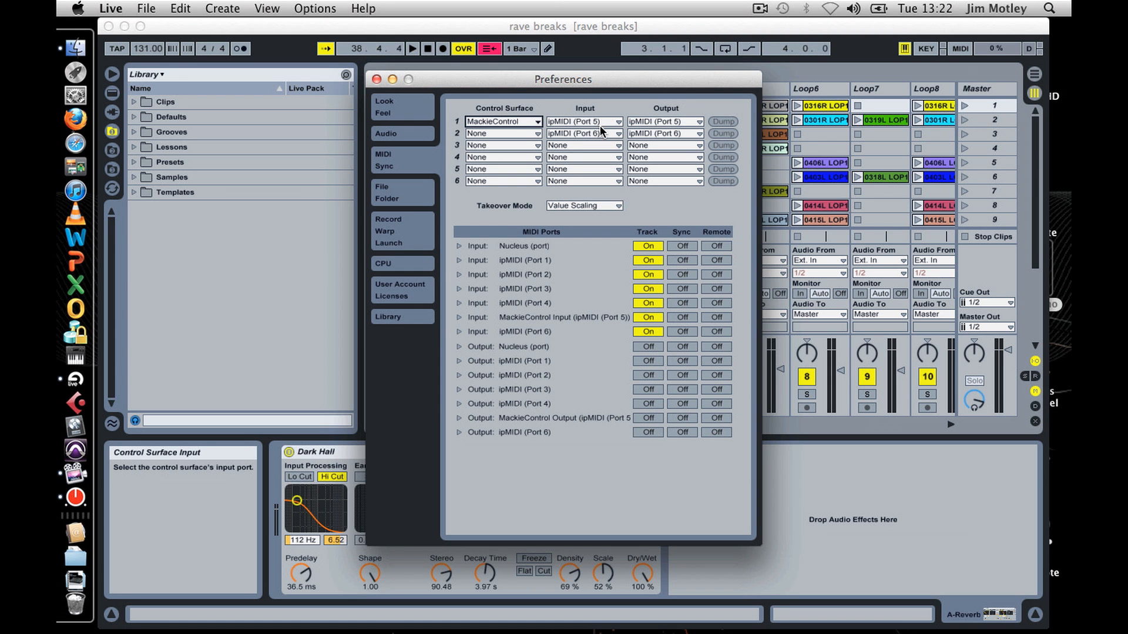
{"action": "mouse_move", "coordinate": [601, 138]}
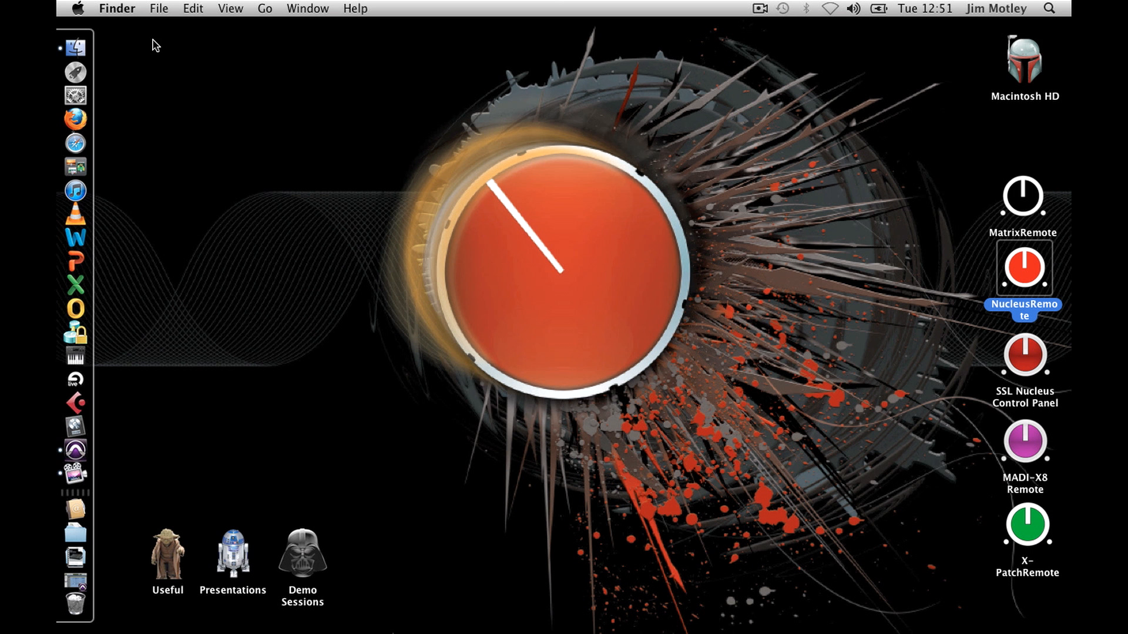
{"action": "mouse_move", "coordinate": [75, 530]}
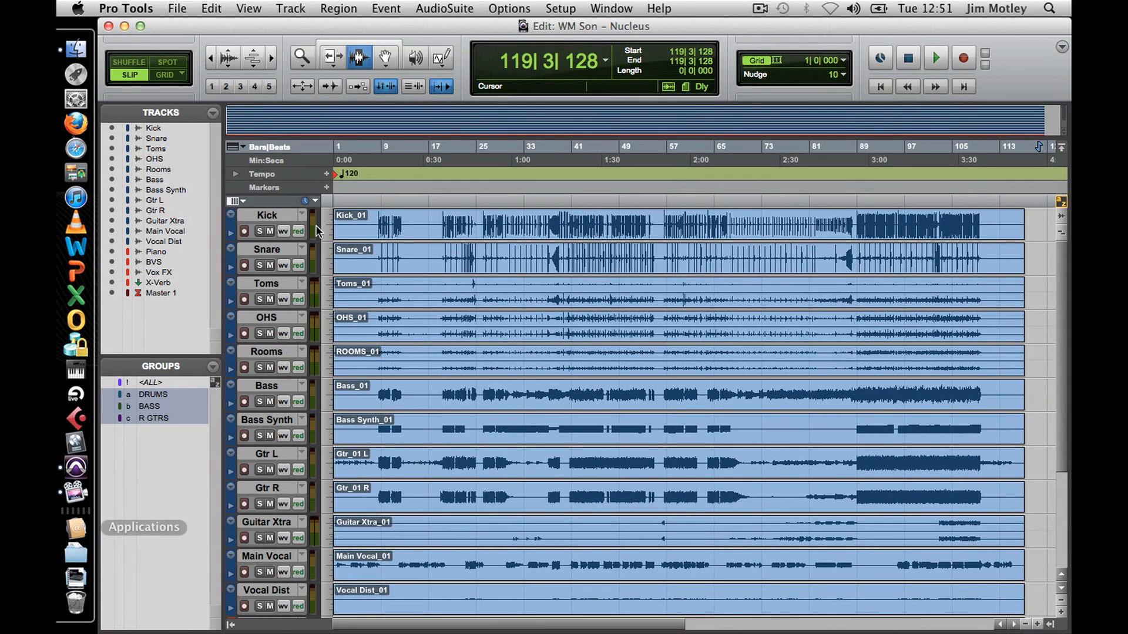
Step: Show the Setup menu in the WM Son – Nucleus session
{"action": "left_click", "coordinate": [561, 9]}
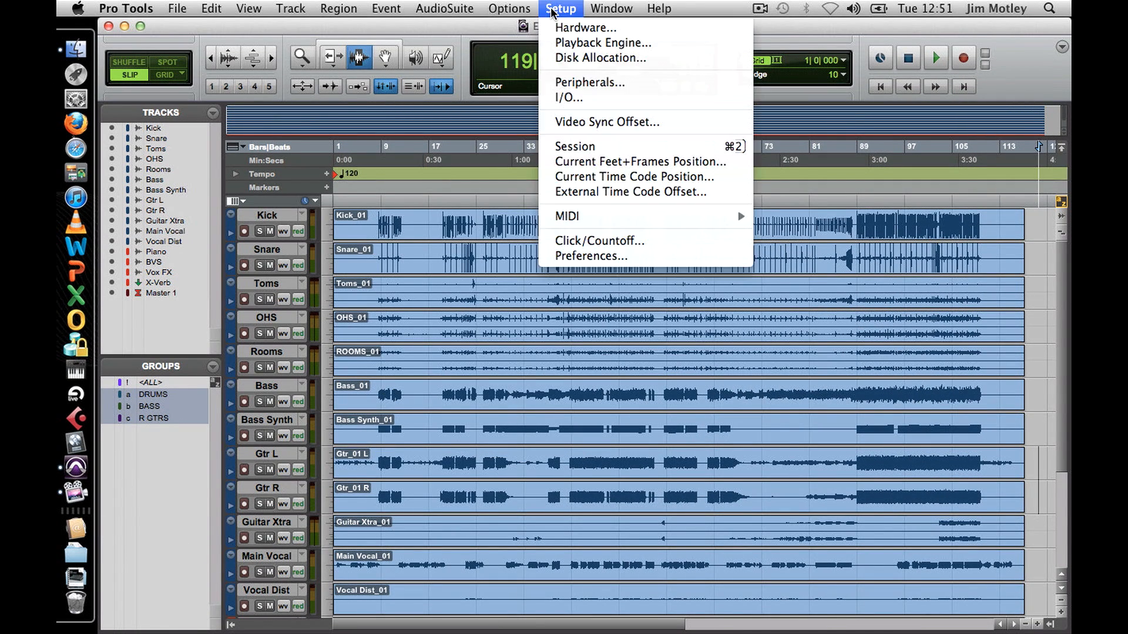
{"action": "mouse_move", "coordinate": [590, 83]}
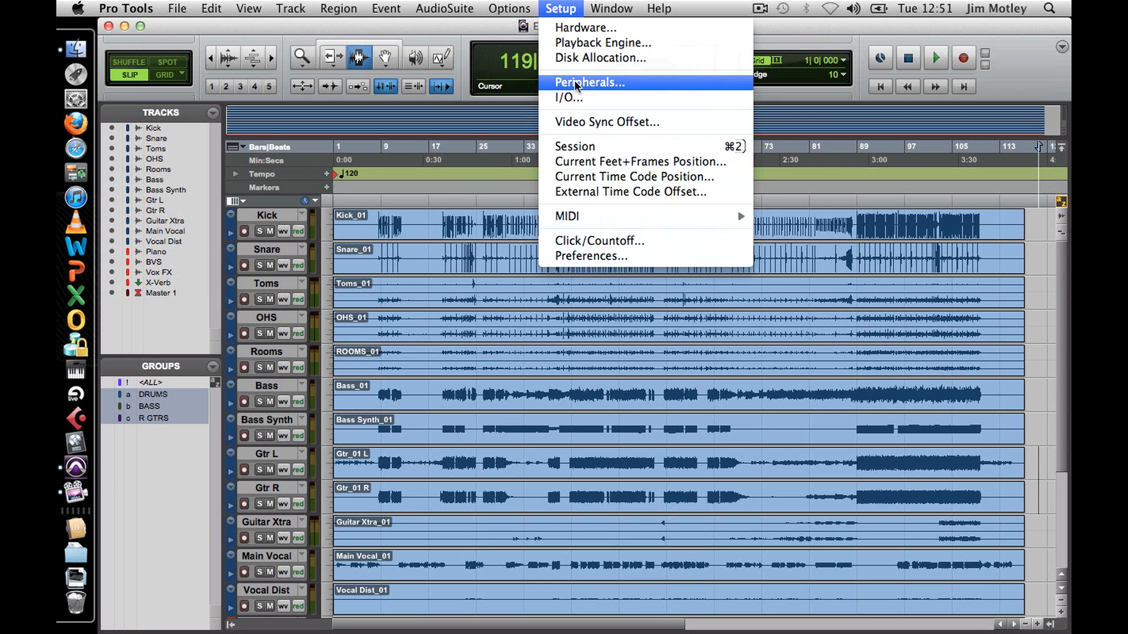
Step: In Peripherals, set the MIDI controllers to HUI receiving from and sending to ipMIDI ports, and confirm
{"action": "left_click", "coordinate": [589, 82]}
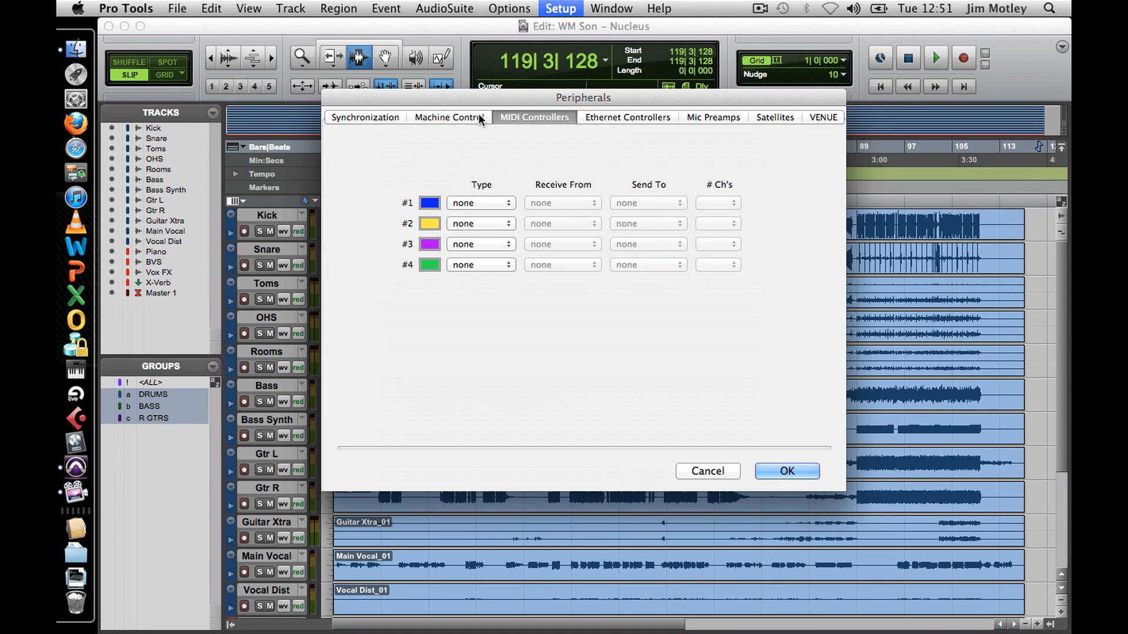
{"action": "mouse_move", "coordinate": [542, 125]}
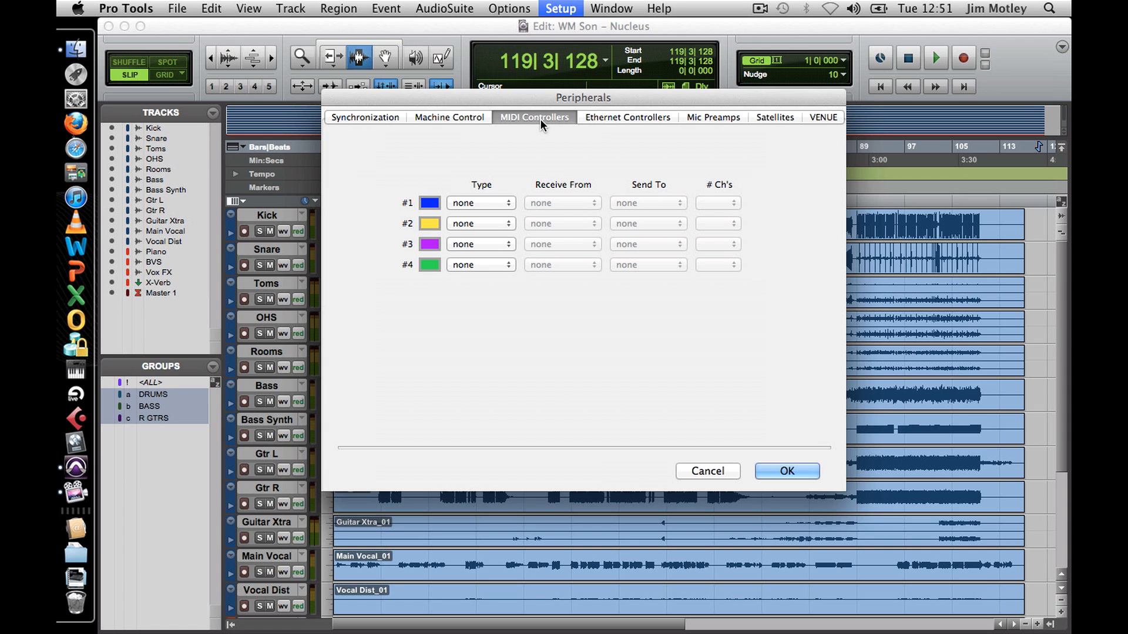
{"action": "mouse_move", "coordinate": [490, 209]}
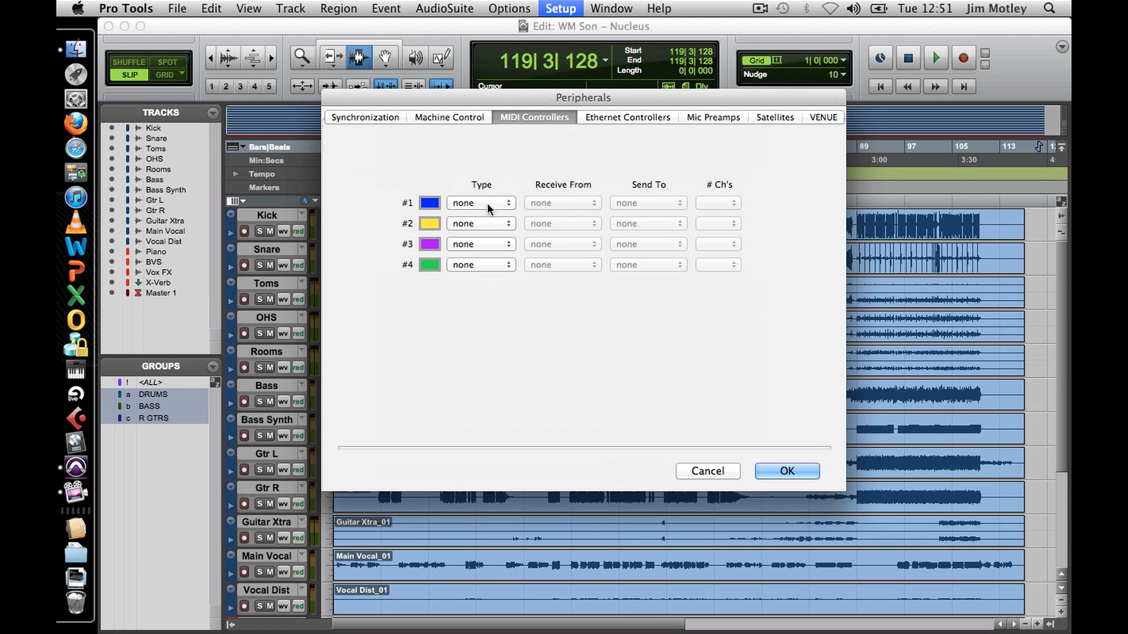
{"action": "left_click", "coordinate": [480, 202]}
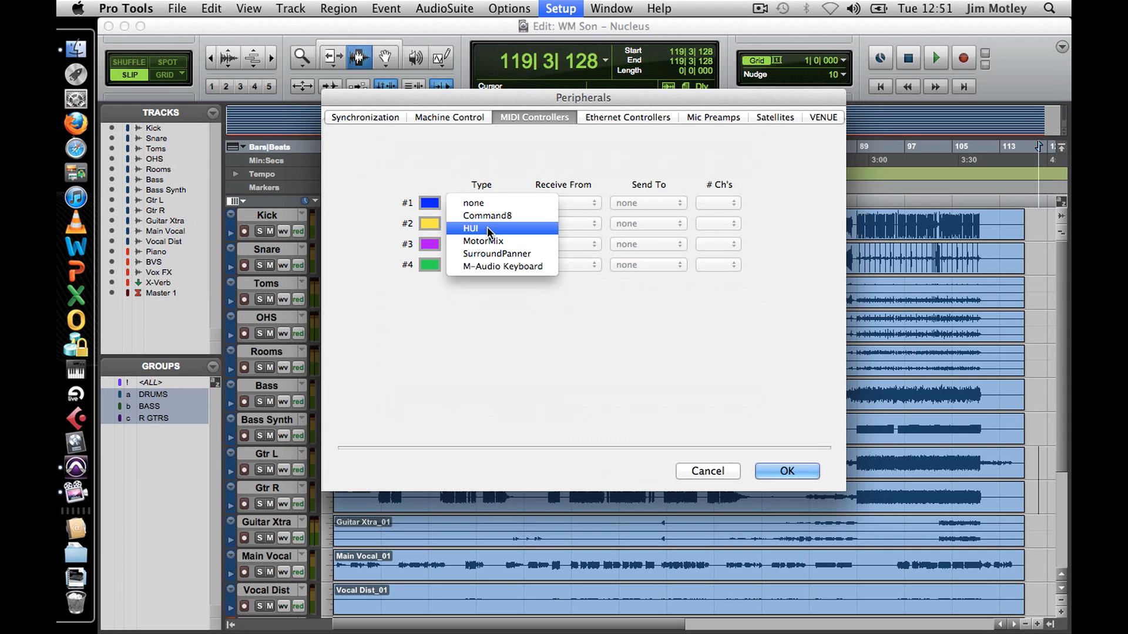
{"action": "left_click", "coordinate": [470, 228]}
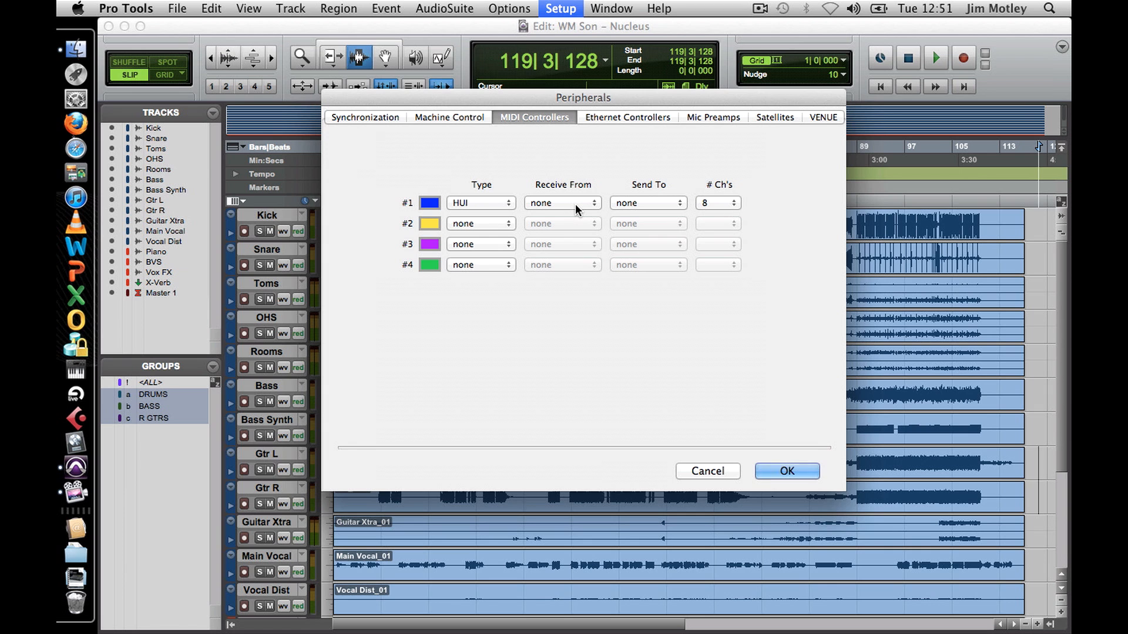
{"action": "left_click", "coordinate": [563, 203]}
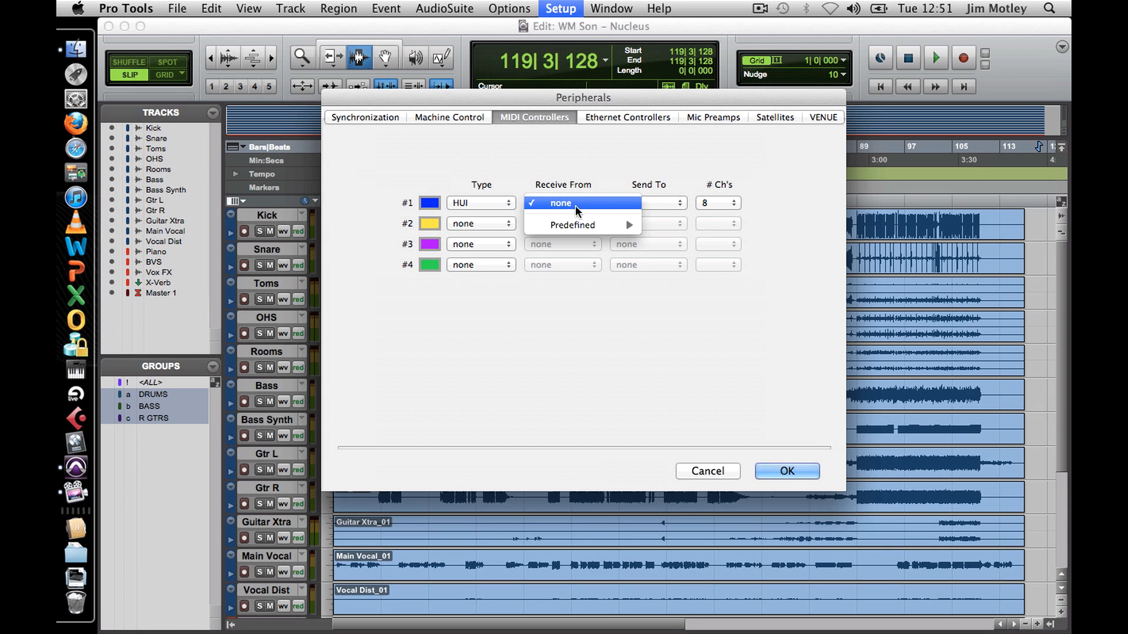
{"action": "mouse_move", "coordinate": [572, 225]}
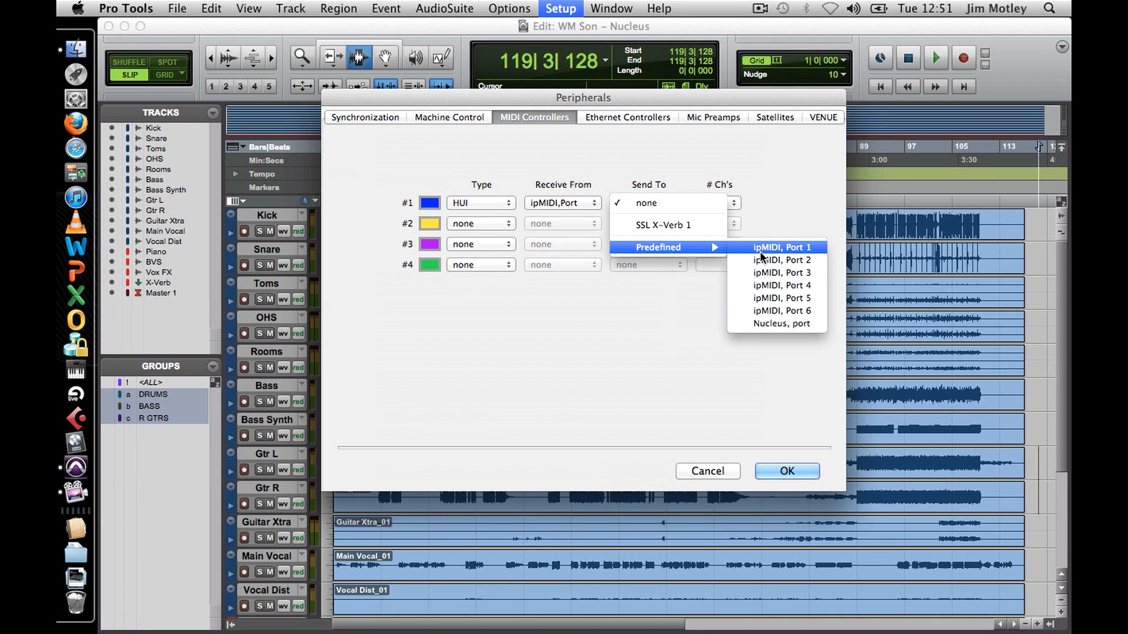
{"action": "left_click", "coordinate": [780, 248]}
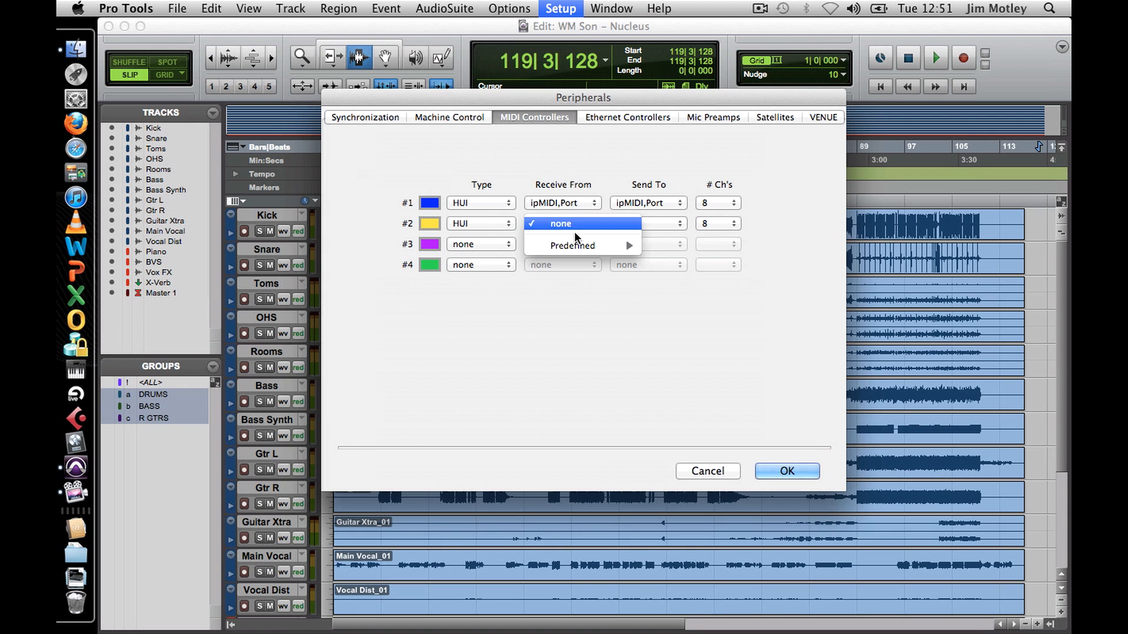
{"action": "mouse_move", "coordinate": [572, 246]}
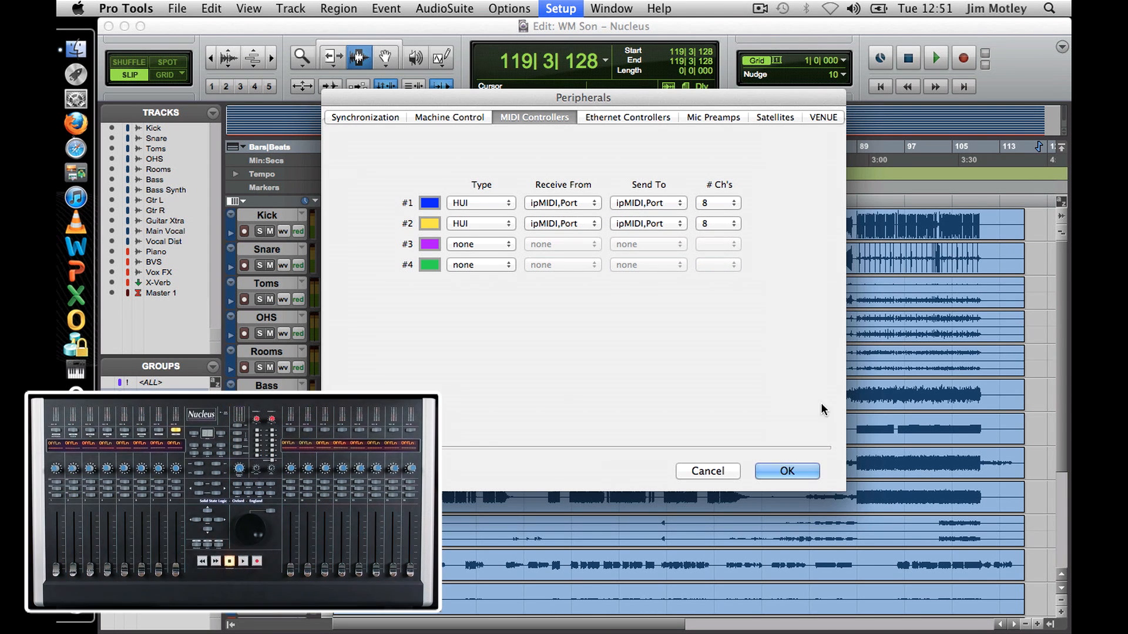
{"action": "left_click", "coordinate": [786, 471]}
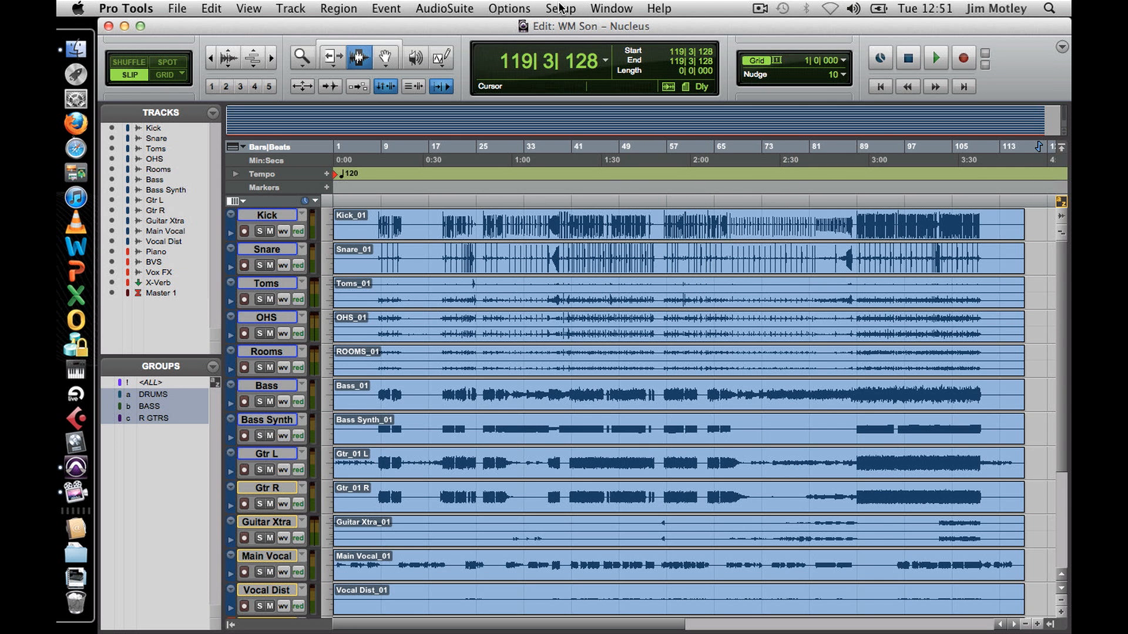
Step: Confirm Solid State Logic Nucleus as the playback engine with a 512-sample buffer
{"action": "left_click", "coordinate": [561, 8]}
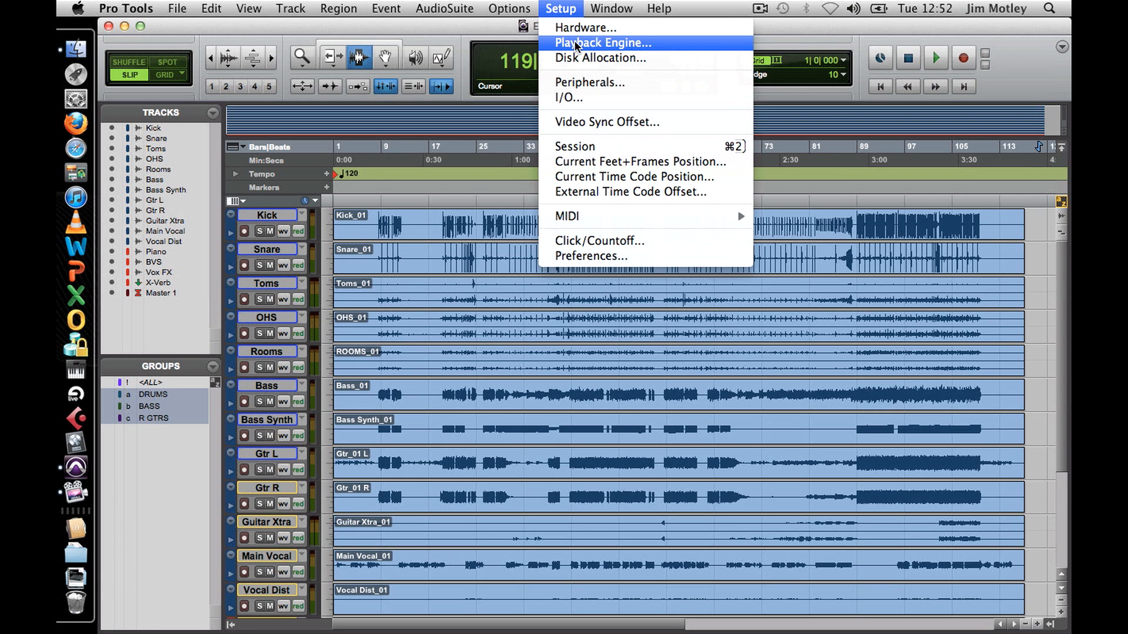
{"action": "left_click", "coordinate": [601, 42]}
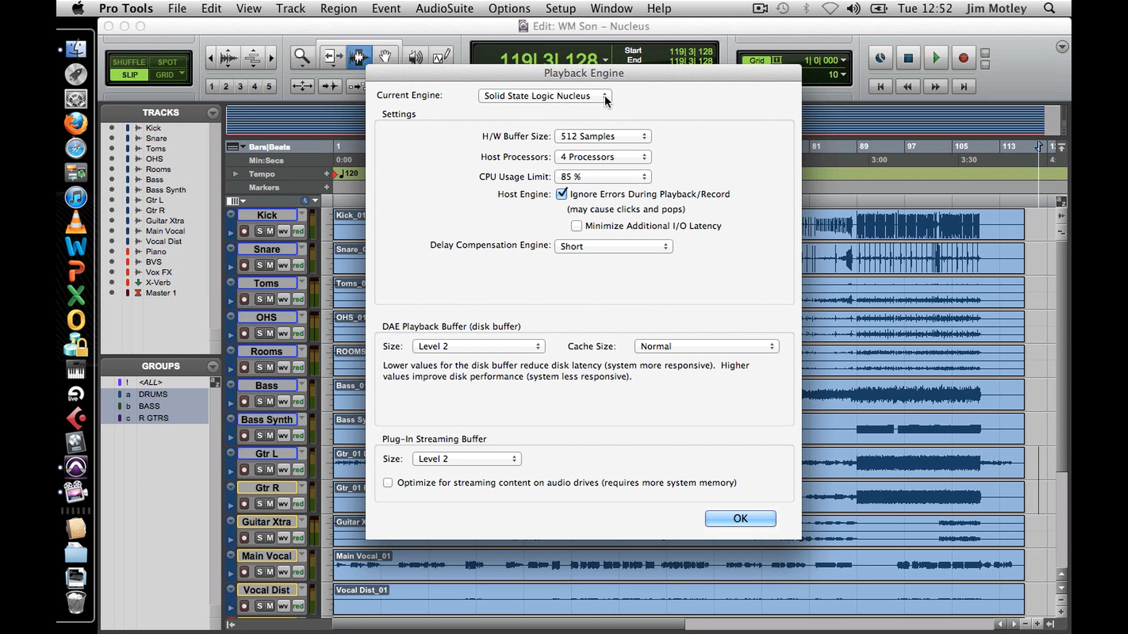
{"action": "mouse_move", "coordinate": [645, 165]}
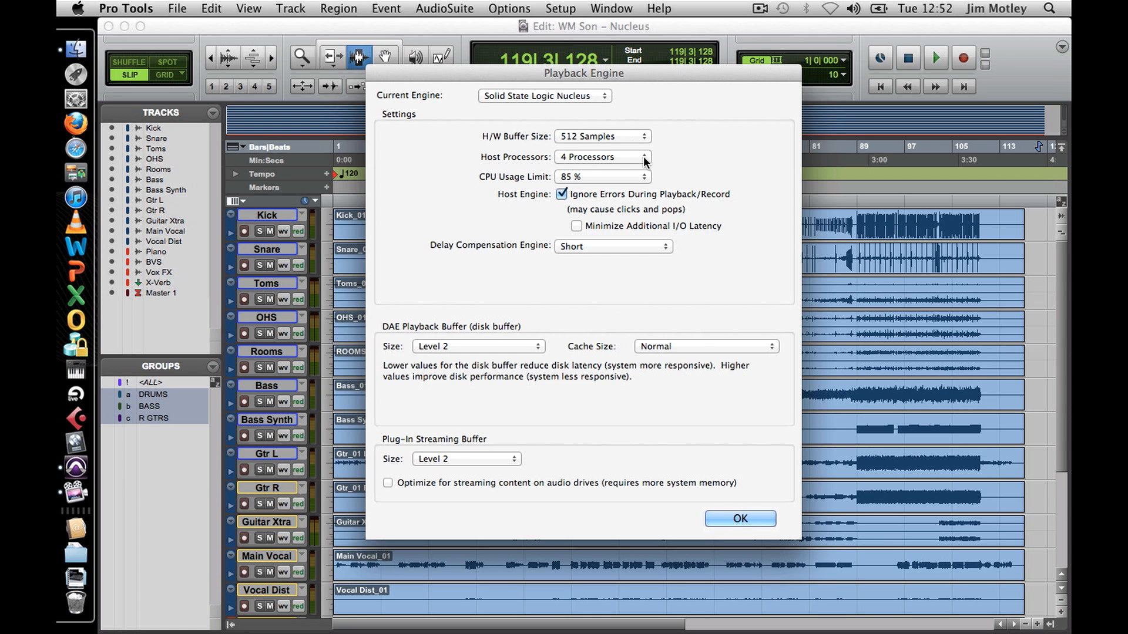
{"action": "left_click", "coordinate": [739, 518]}
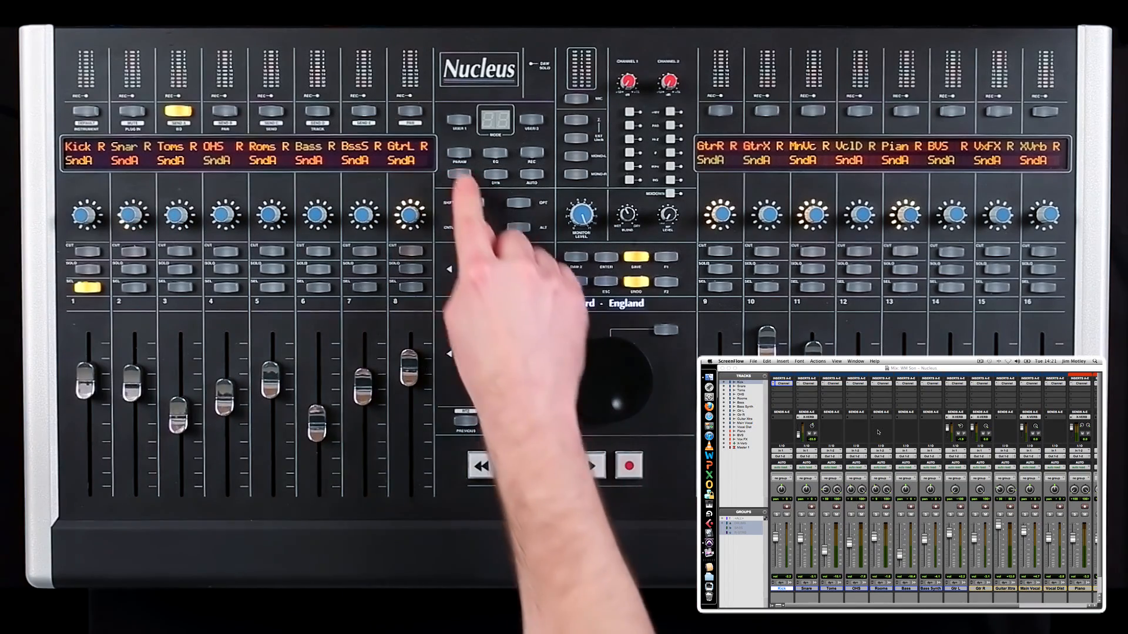
Step: Show the automation modes Read, Latch, Trim, Touch, Write and Off on the Nucleus displays
{"action": "left_click", "coordinate": [460, 173]}
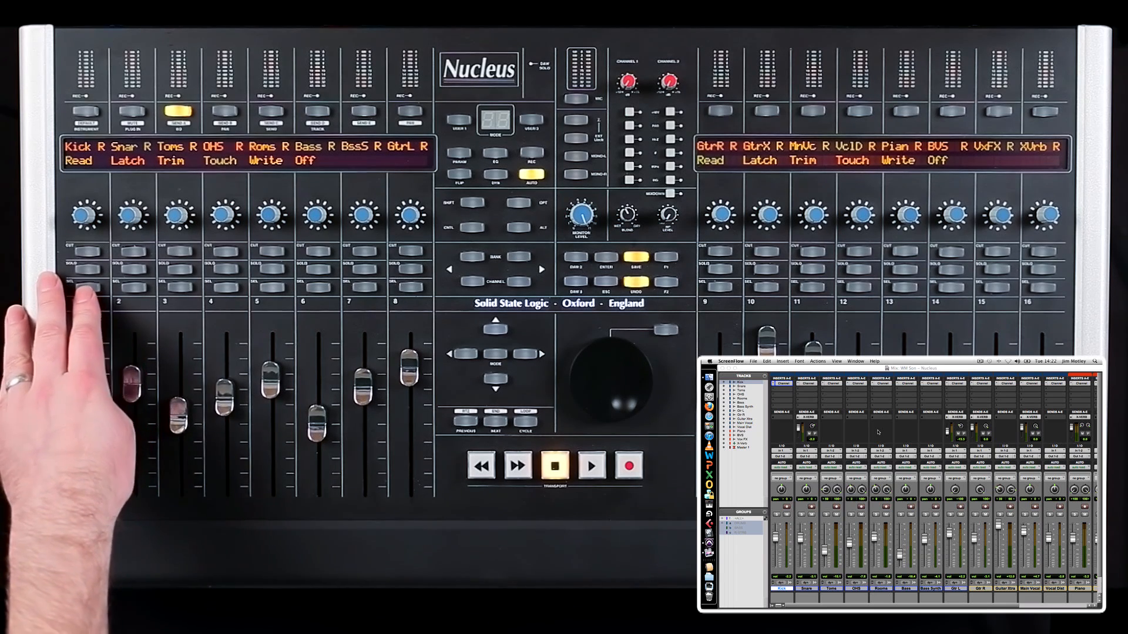
{"action": "left_click", "coordinate": [85, 285]}
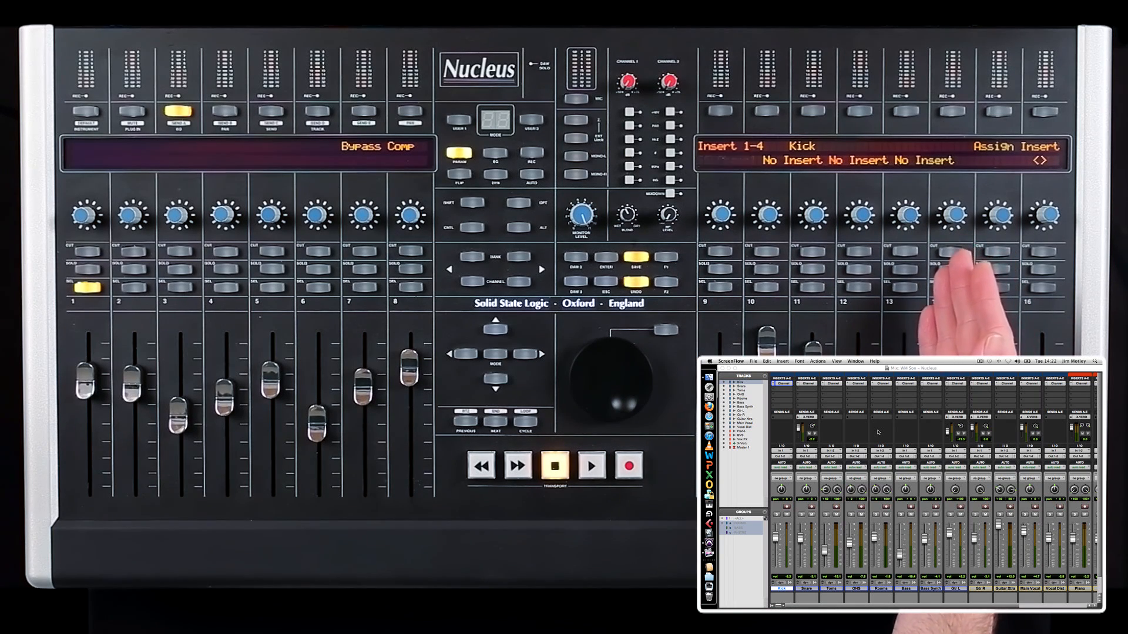
Step: View the Kick track's empty insert slots 1–4 on the Nucleus displays
{"action": "left_click", "coordinate": [720, 215]}
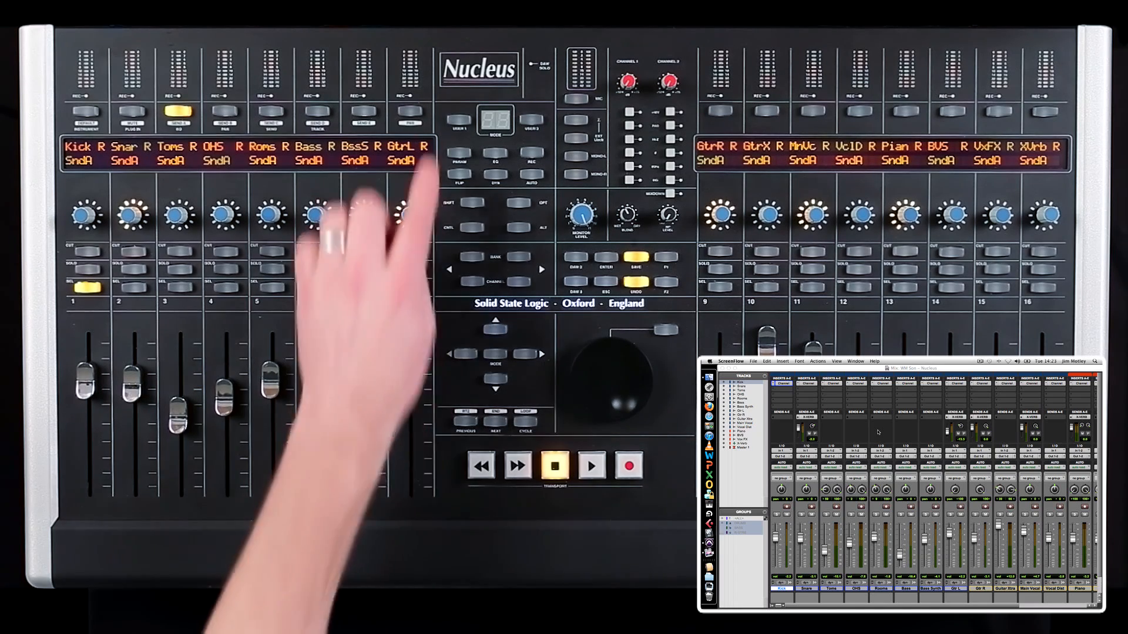
Step: Bring the WM Son – Nucleus mix window forward after leaving insert mode
{"action": "left_click", "coordinate": [456, 120]}
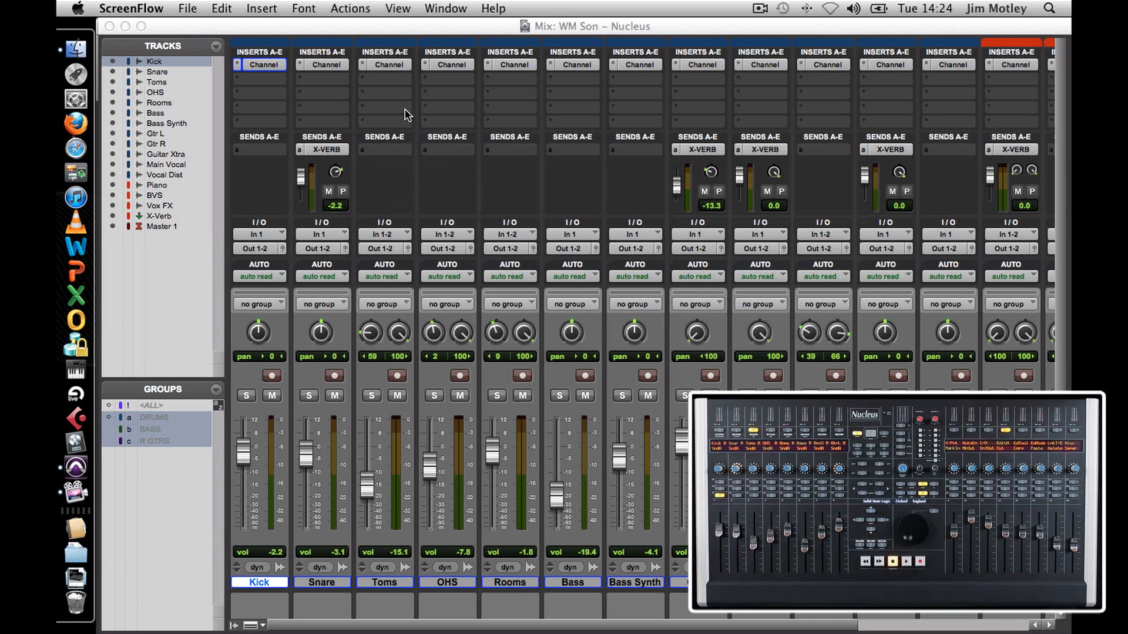
{"action": "mouse_move", "coordinate": [126, 26]}
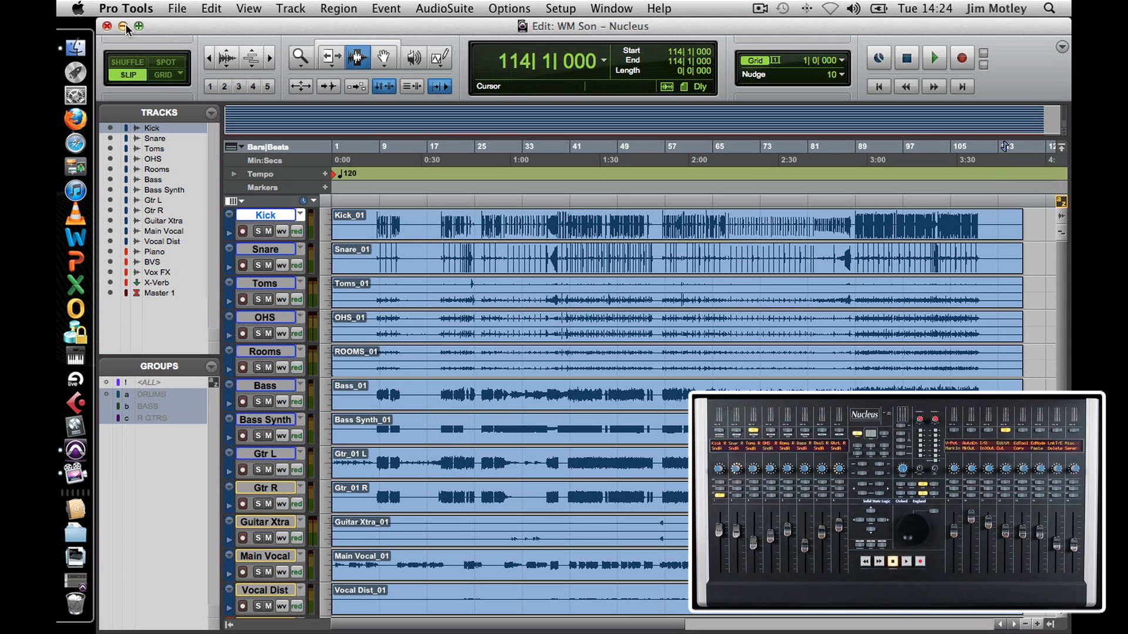
Step: Hide Pro Tools and launch NucleusRemote from the desktop
{"action": "left_click", "coordinate": [122, 26]}
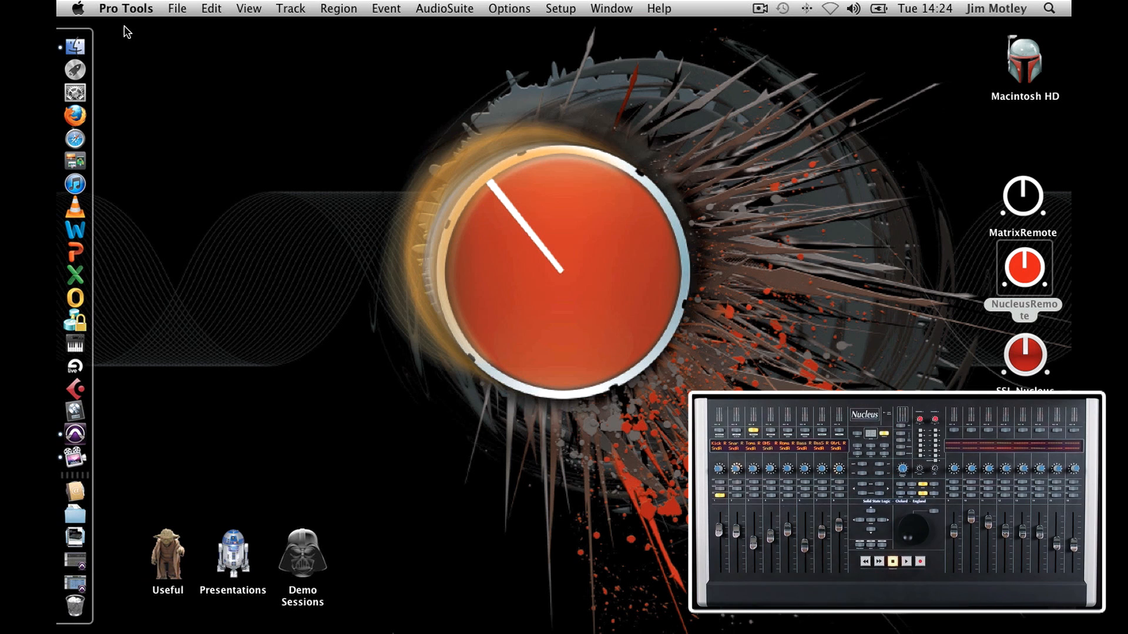
{"action": "left_click", "coordinate": [1023, 267]}
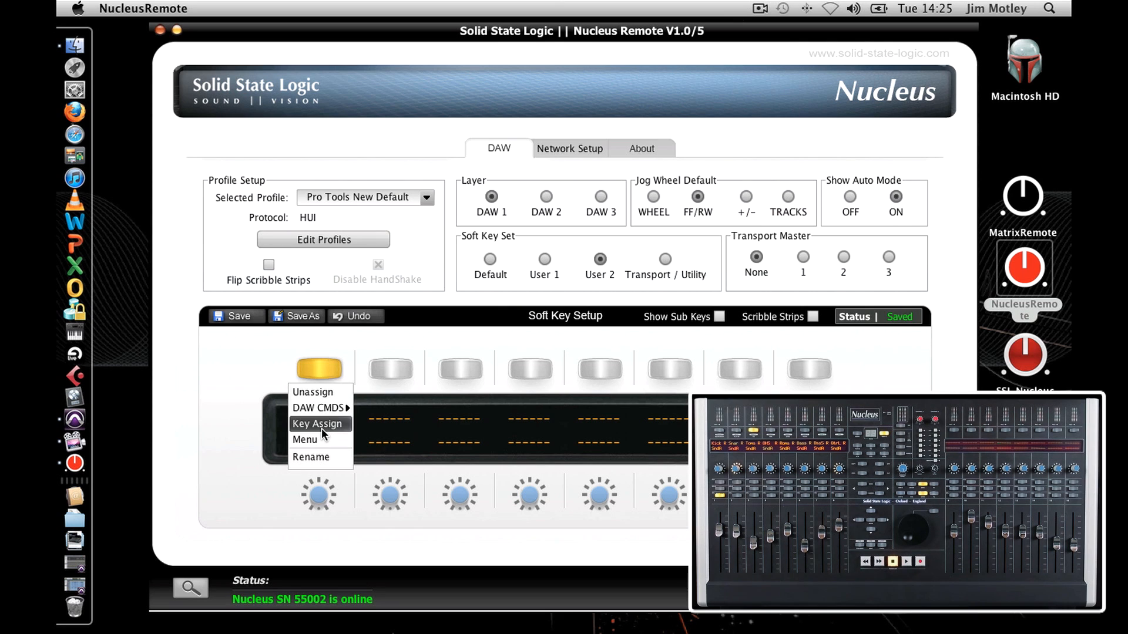
Step: Assign the first User 2 soft key a learned keystroke sequence: Enter, Intro, Enter
{"action": "left_click", "coordinate": [317, 423]}
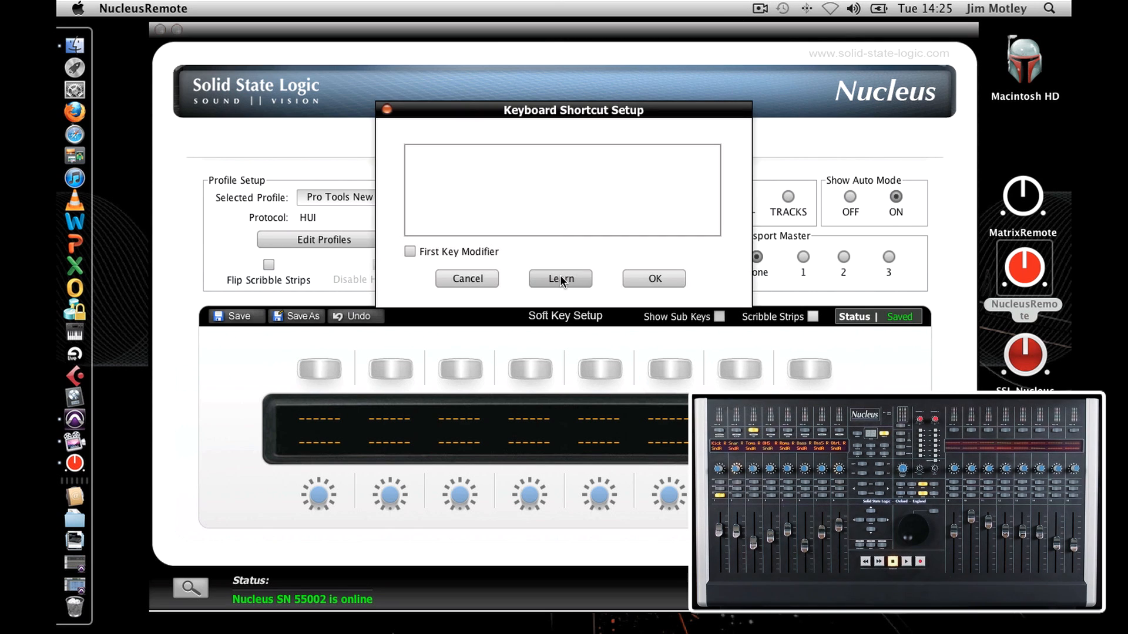
{"action": "left_click", "coordinate": [559, 279]}
{"action": "type", "text": "keyenter ^keyenter lshift i ^i"}
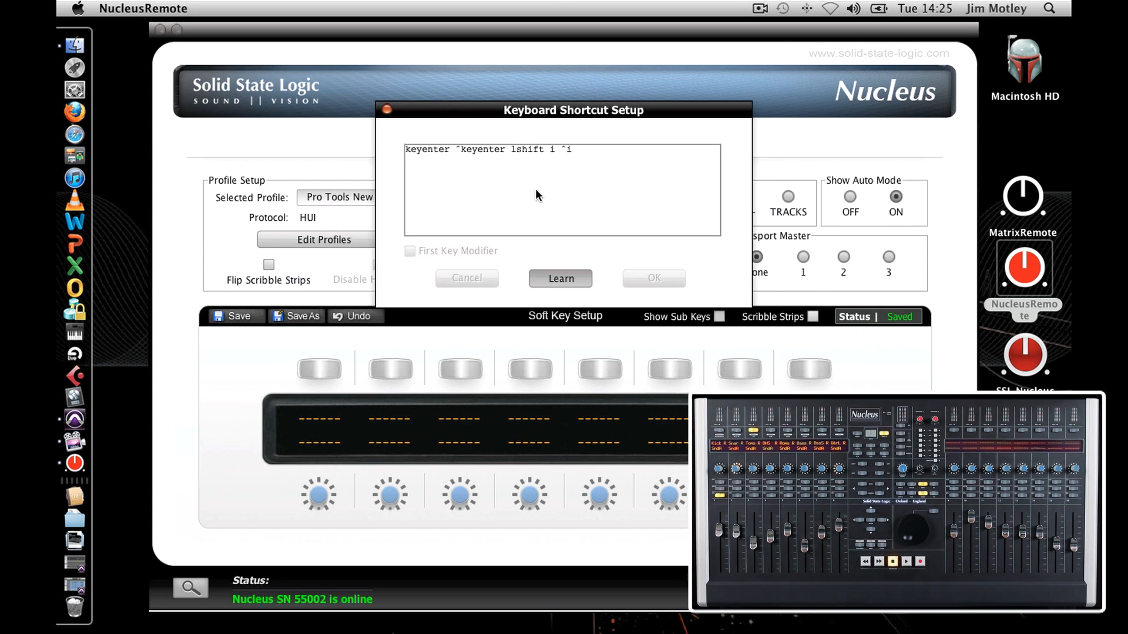
{"action": "type", "text": "^lshift n ^n t ^t r t ^t"}
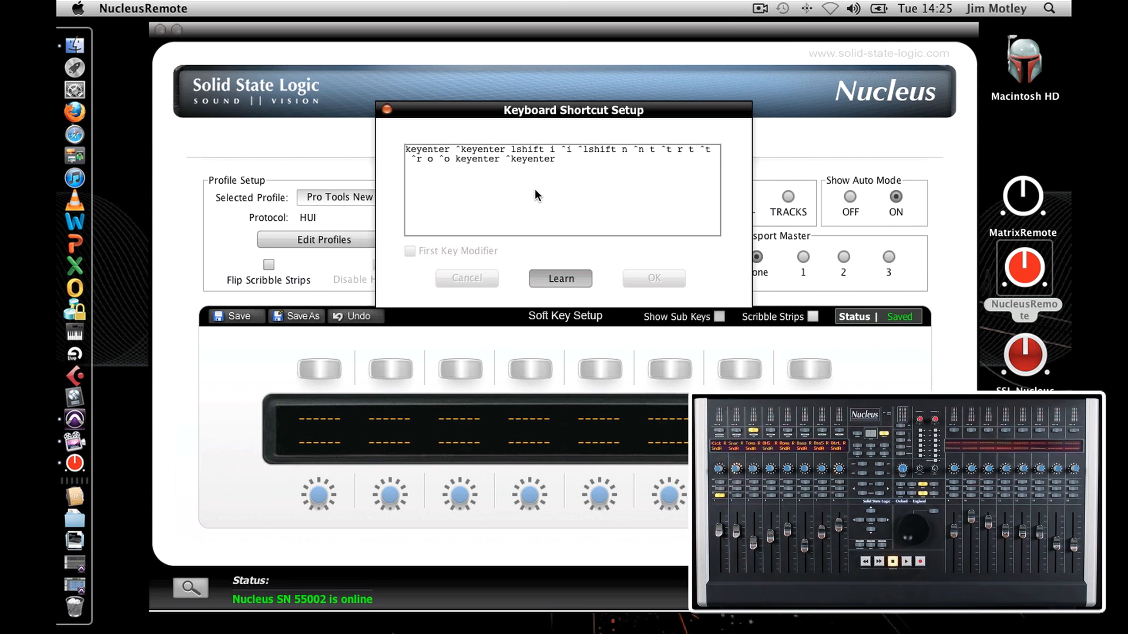
{"action": "left_click", "coordinate": [560, 280]}
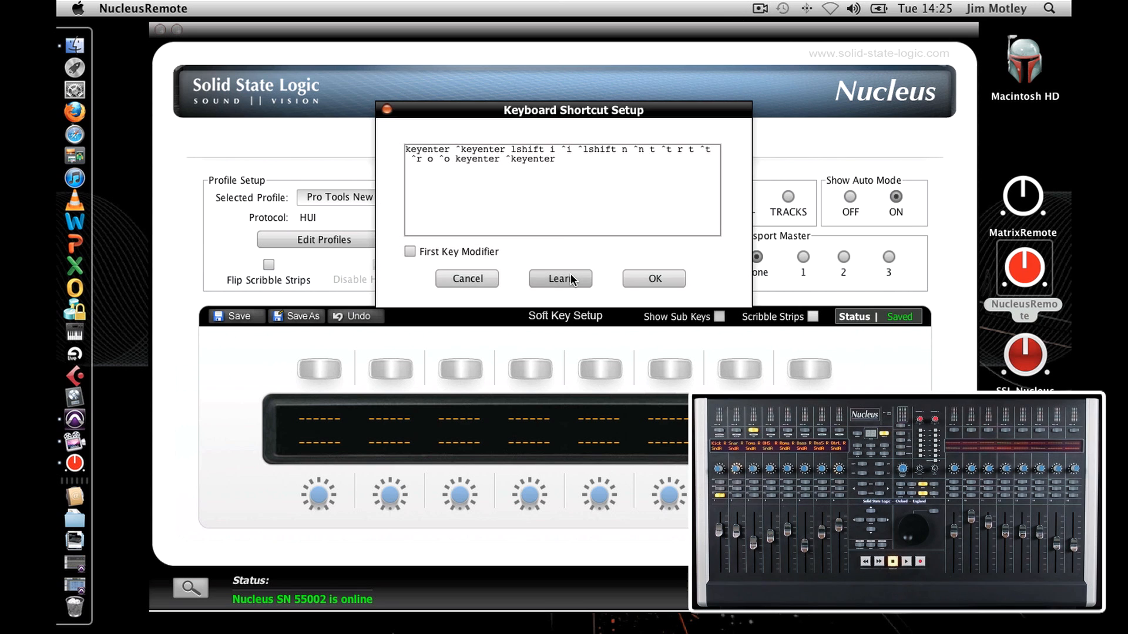
{"action": "left_click", "coordinate": [467, 278]}
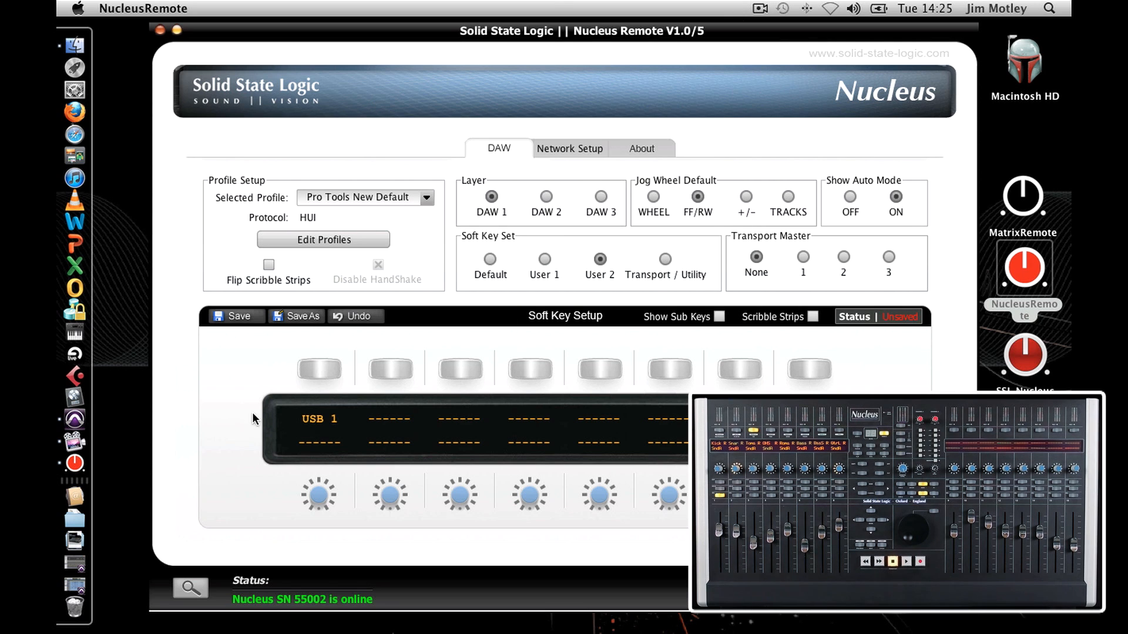
Step: Rename the first soft key's label to INTRO
{"action": "left_click", "coordinate": [319, 368]}
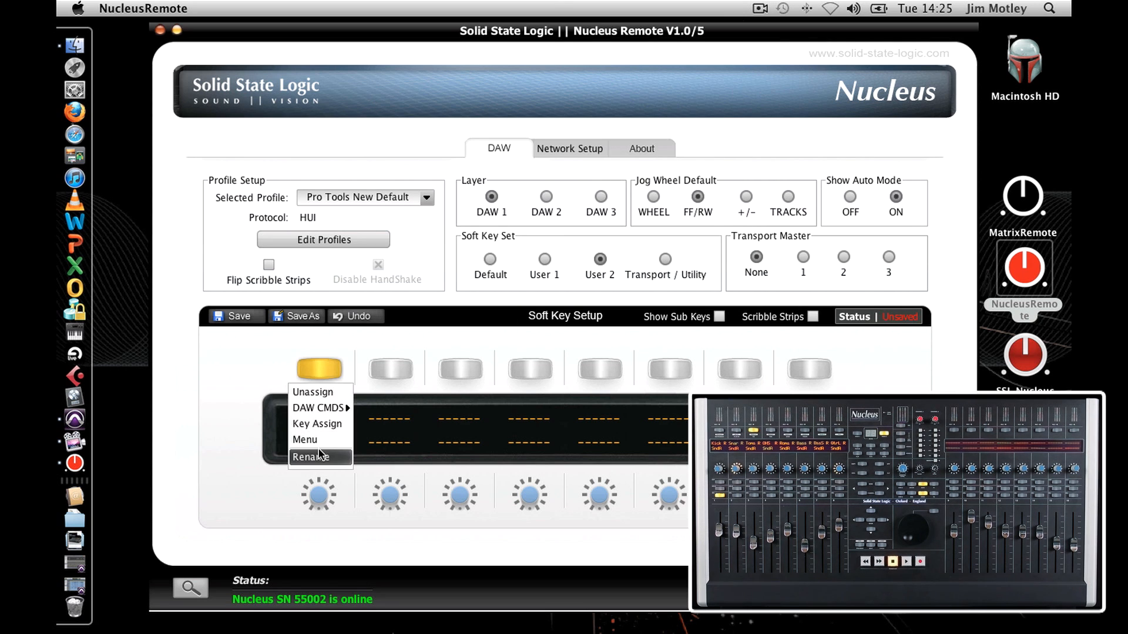
{"action": "left_click", "coordinate": [309, 457]}
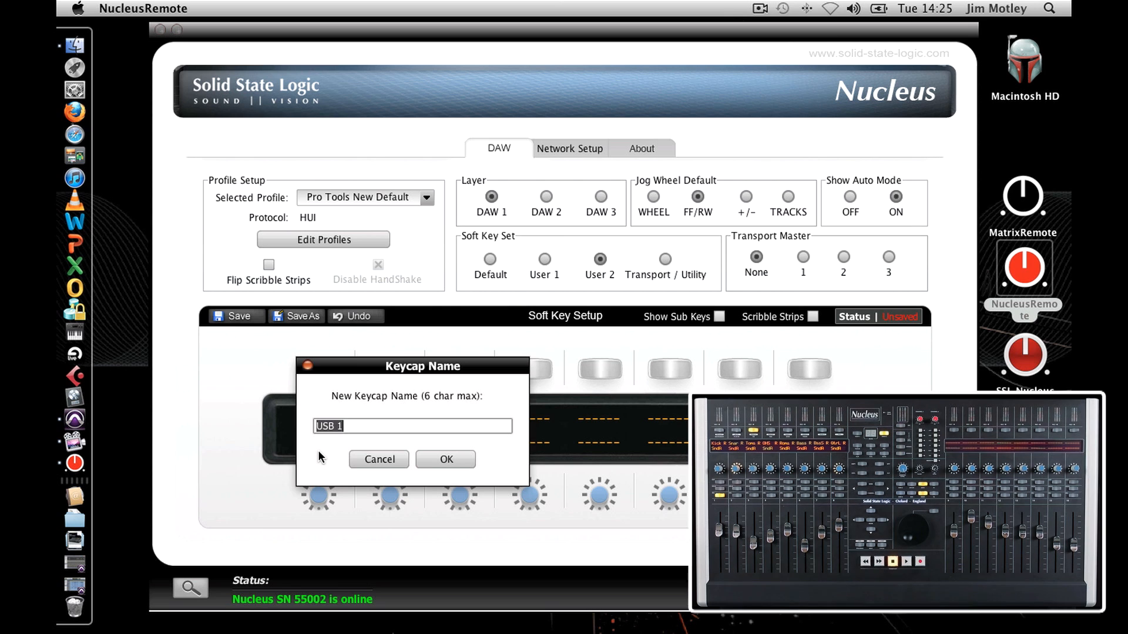
{"action": "left_click", "coordinate": [444, 460]}
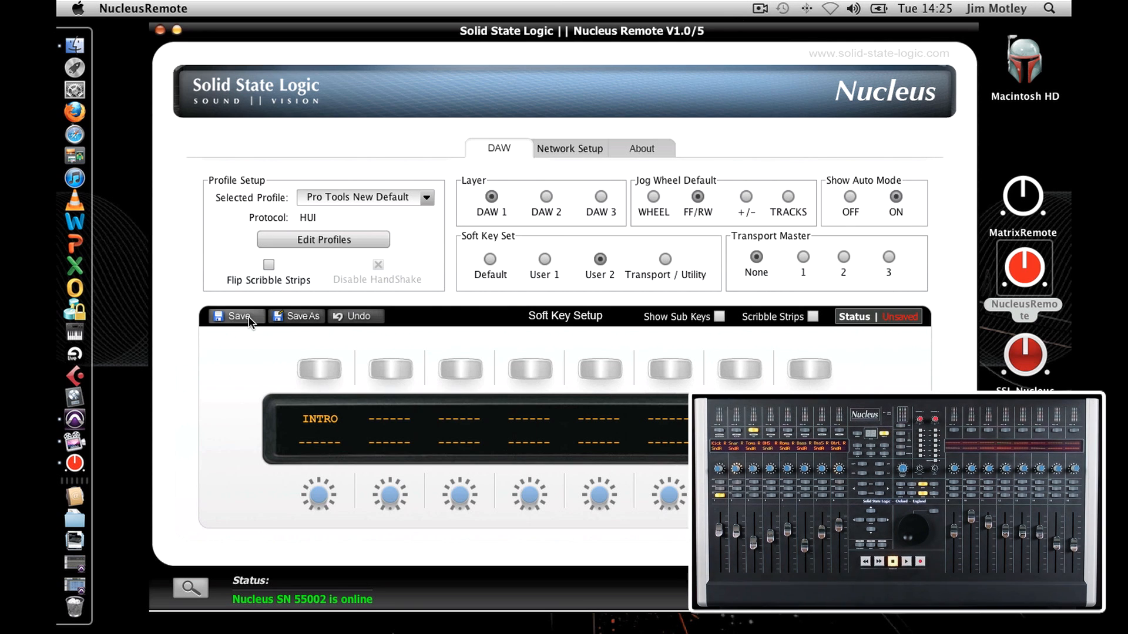
Step: Save the soft key setup in NucleusRemote
{"action": "left_click", "coordinate": [239, 316]}
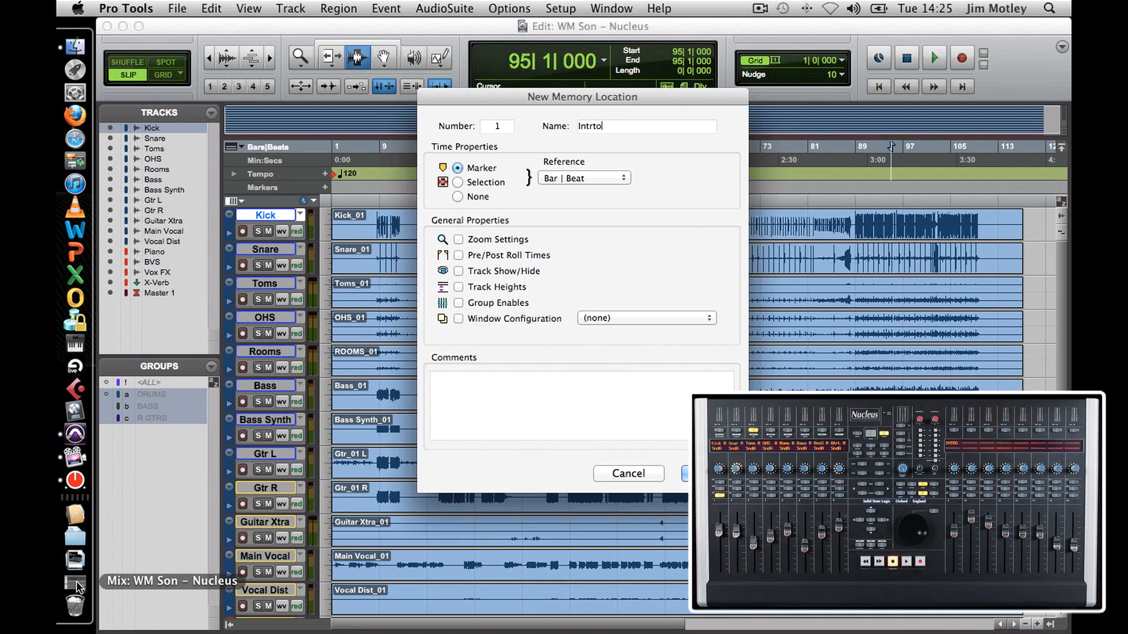
Step: Confirm the new Intrto marker in the New Memory Location dialog
{"action": "left_click", "coordinate": [685, 474]}
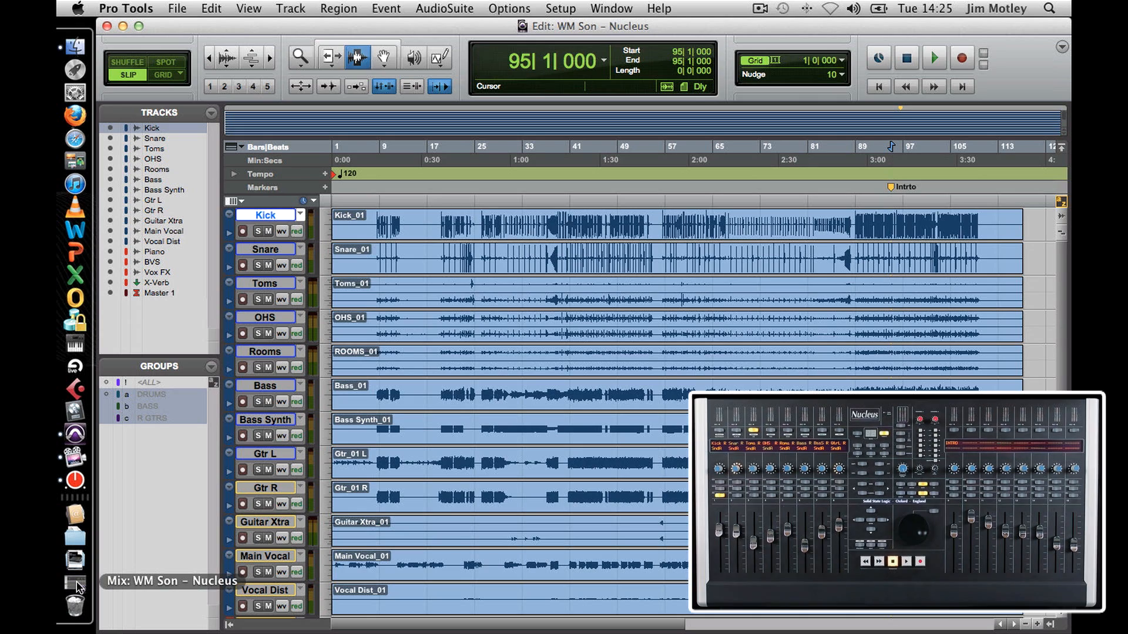